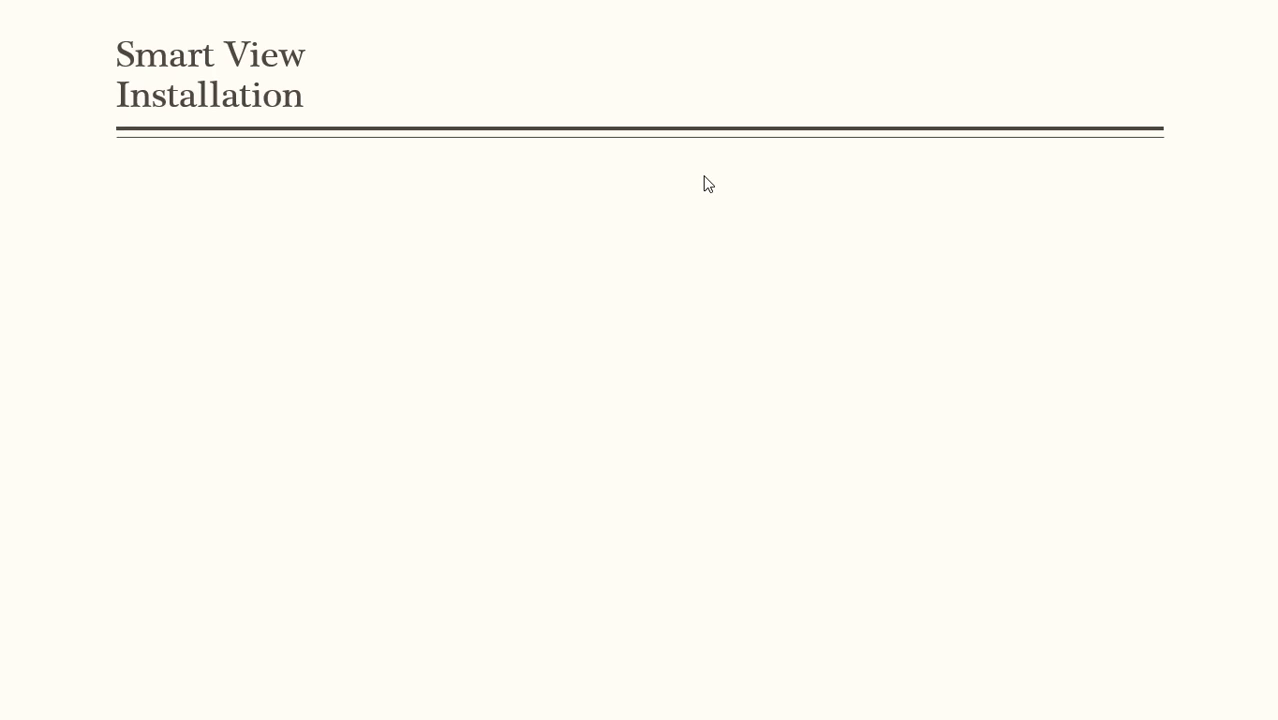
pyautogui.moveTo(601, 218)
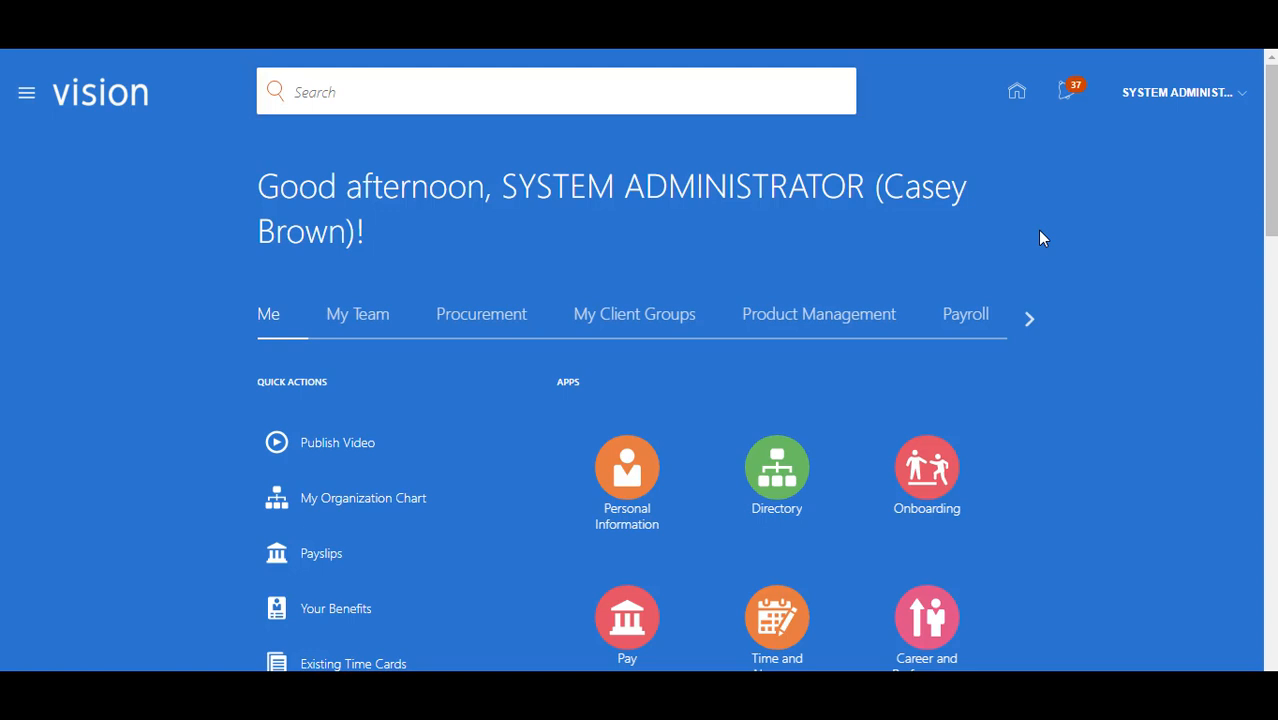
pyautogui.moveTo(958, 224)
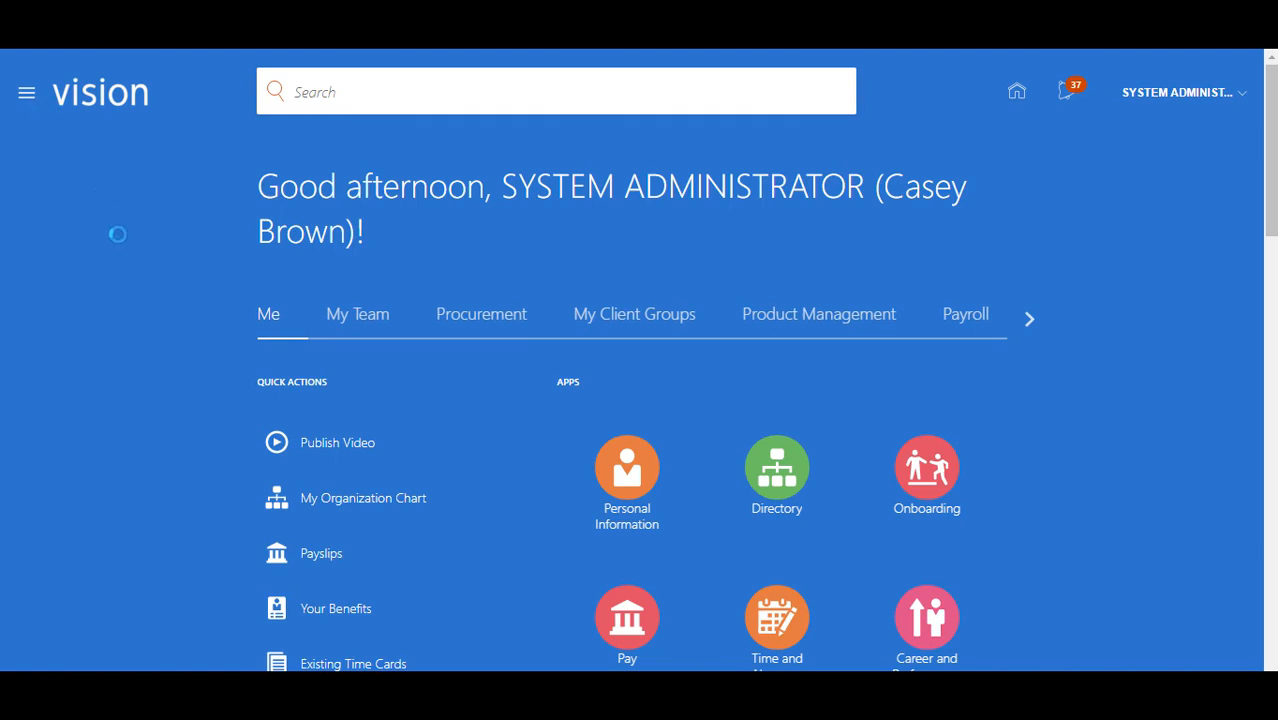
# Step: Open Financial Reporting Center from the Navigator's Others group
pyautogui.click(26, 92)
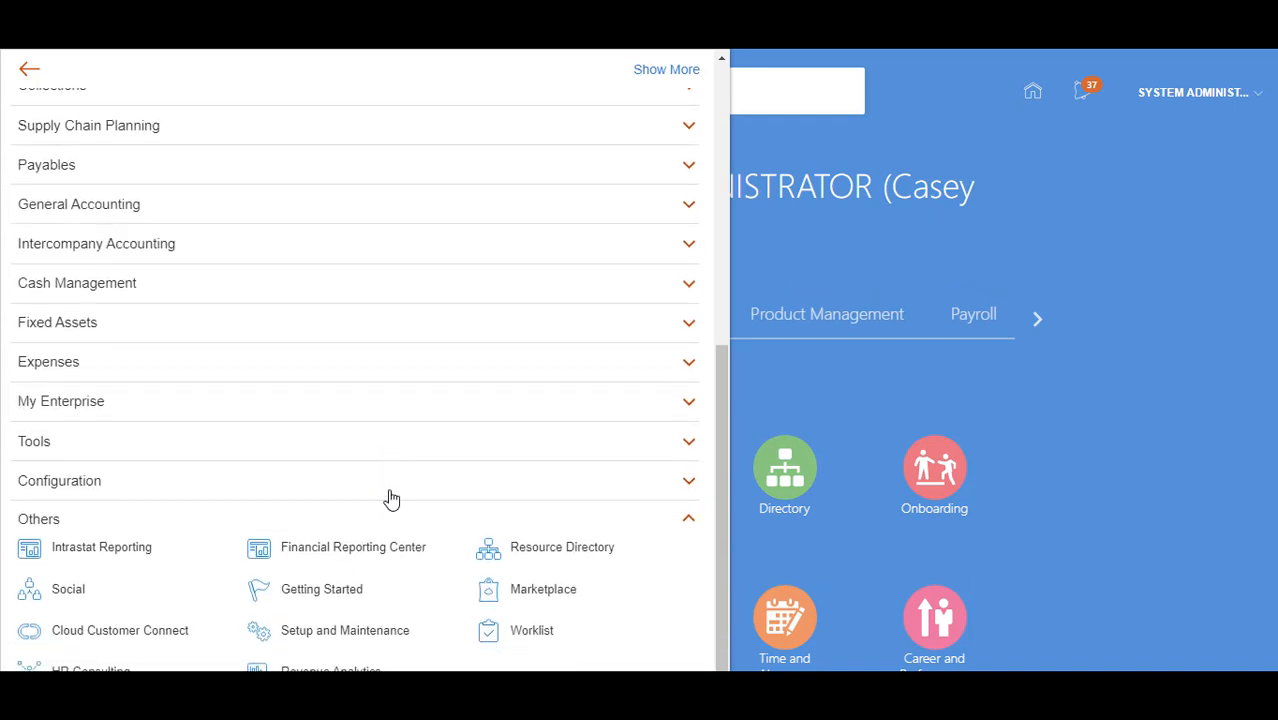
pyautogui.moveTo(390, 553)
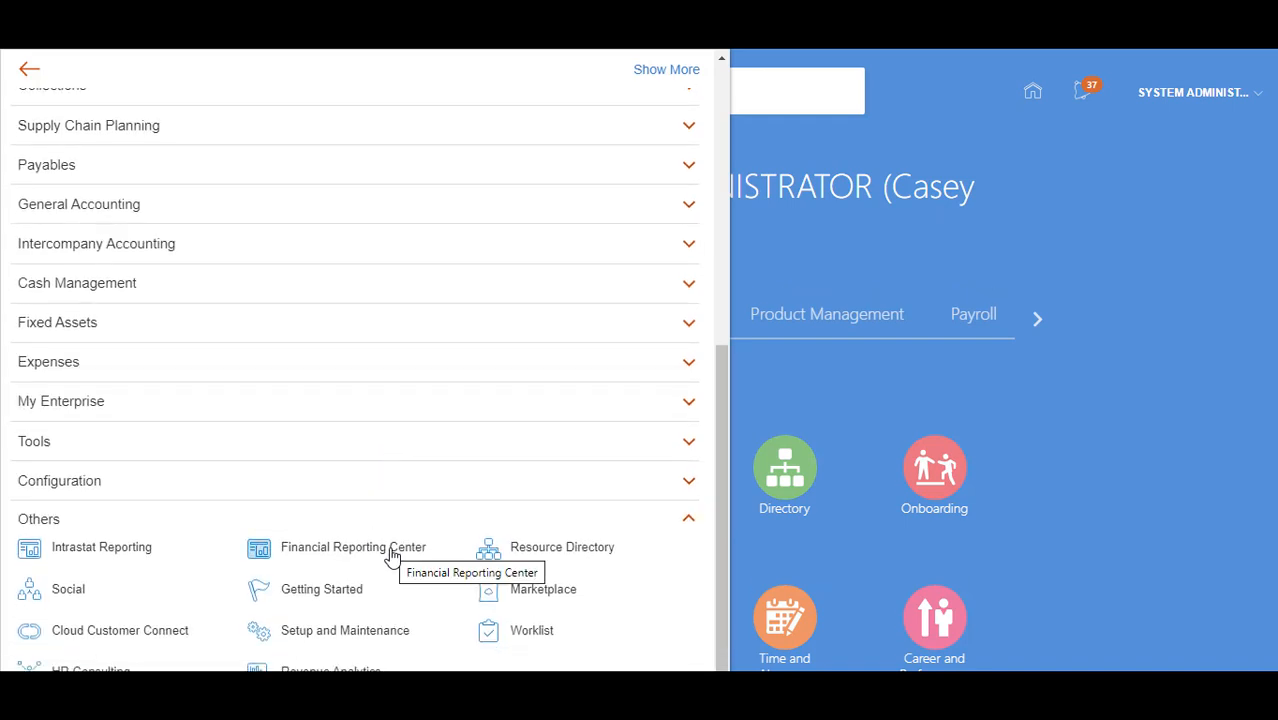
pyautogui.click(353, 547)
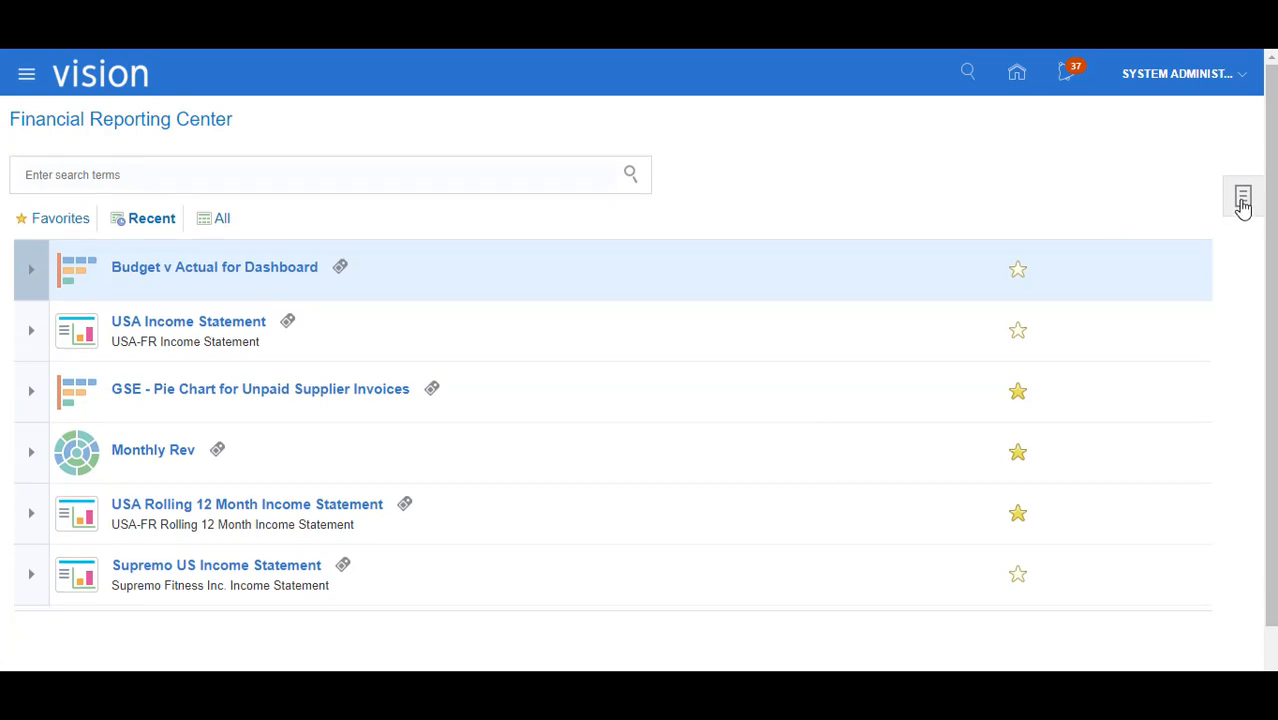
# Step: Open the Financial Reports workspace from Tasks and choose Tools > Install > Smart View
pyautogui.click(1242, 198)
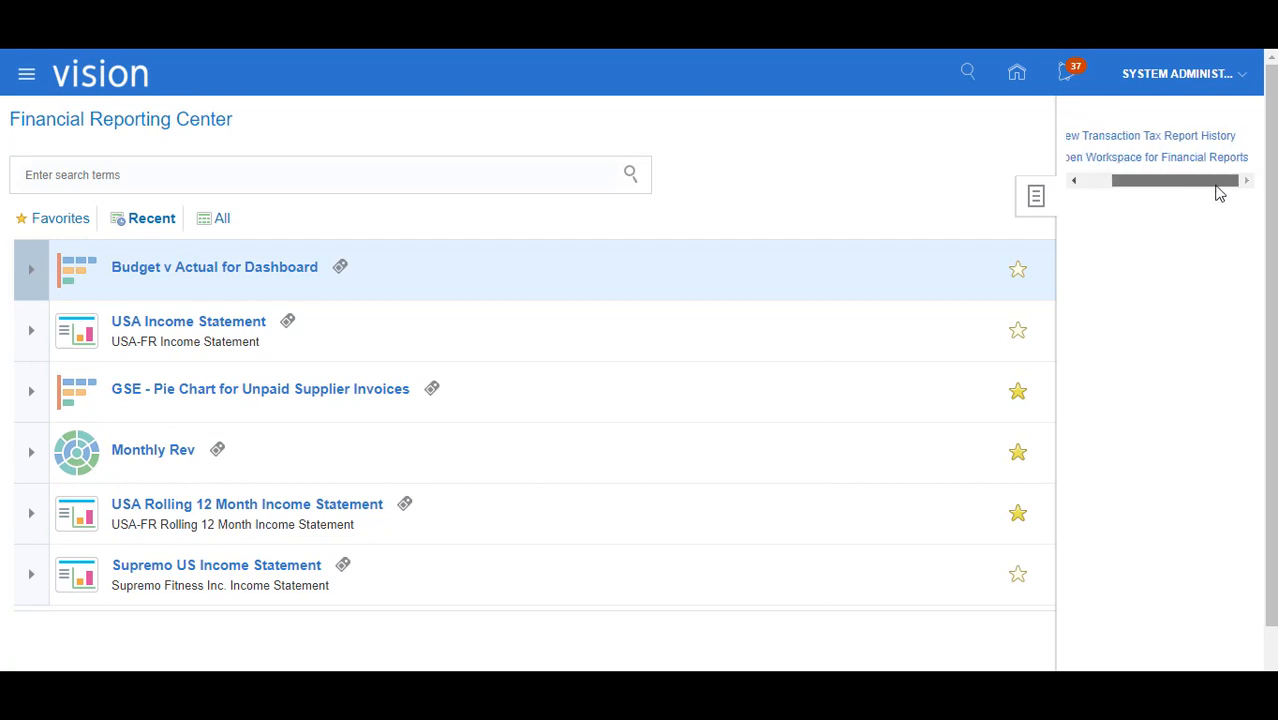
pyautogui.click(1160, 157)
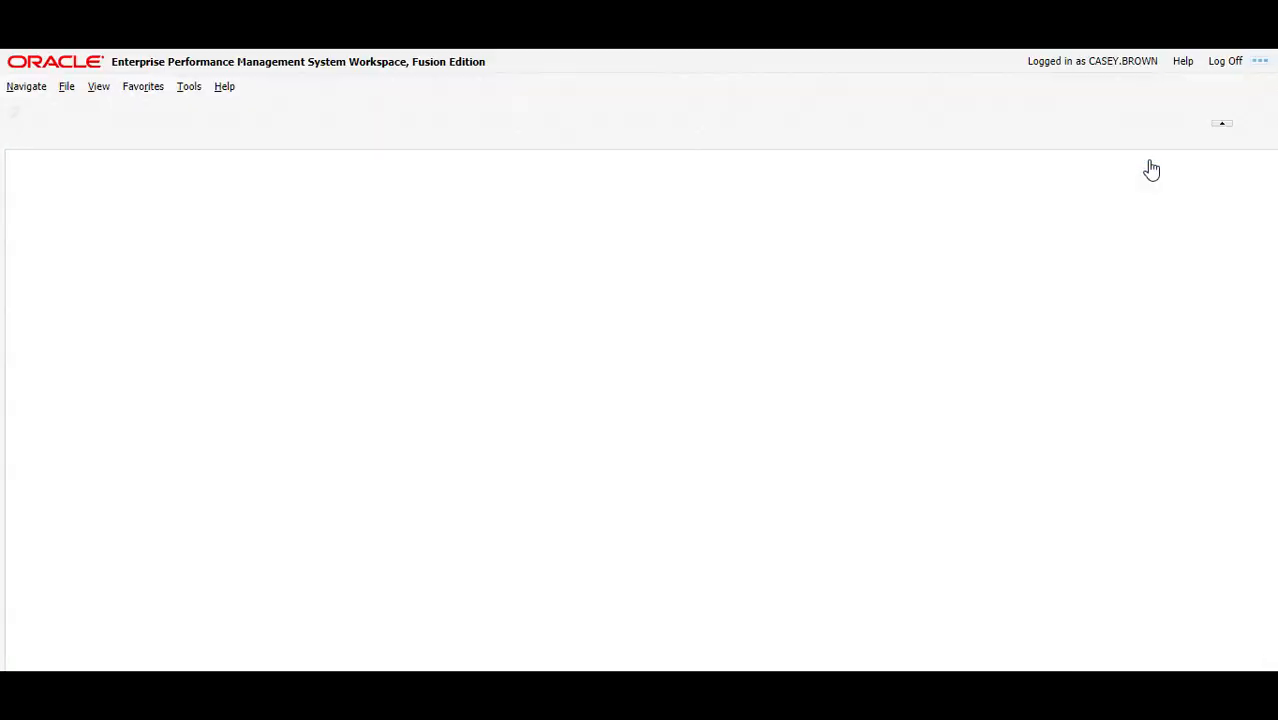
pyautogui.moveTo(245, 114)
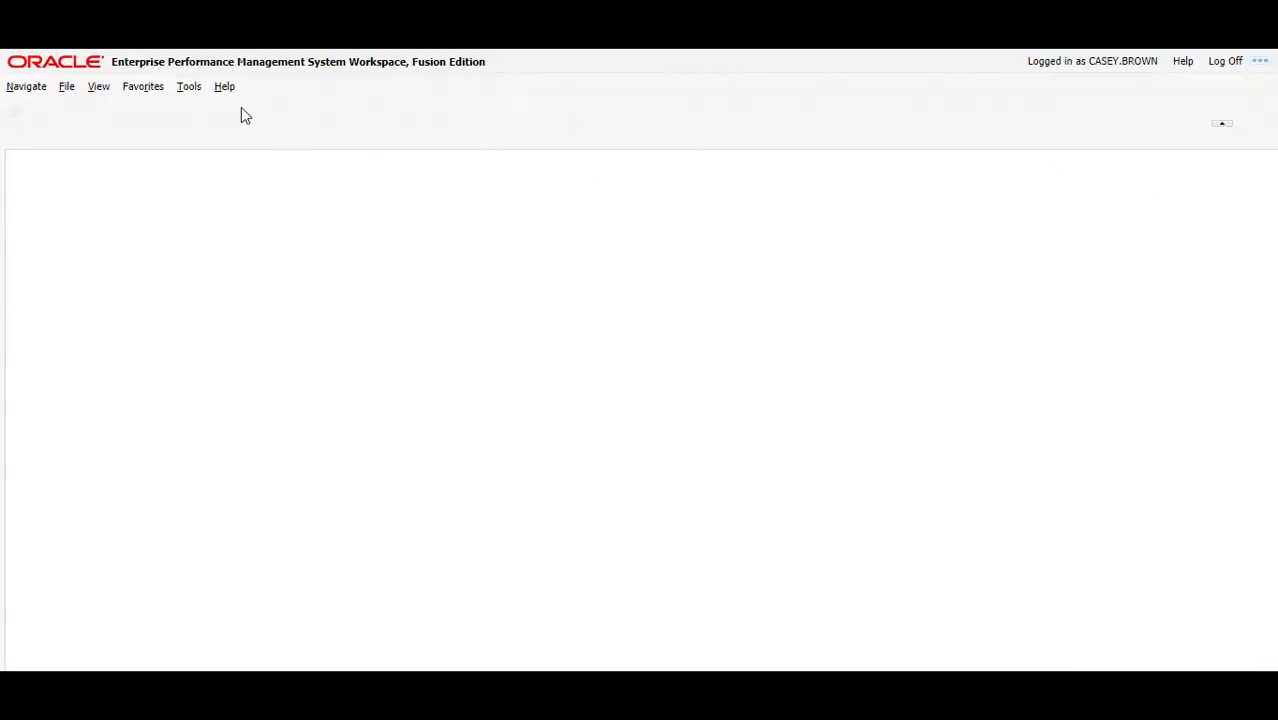
pyautogui.click(188, 86)
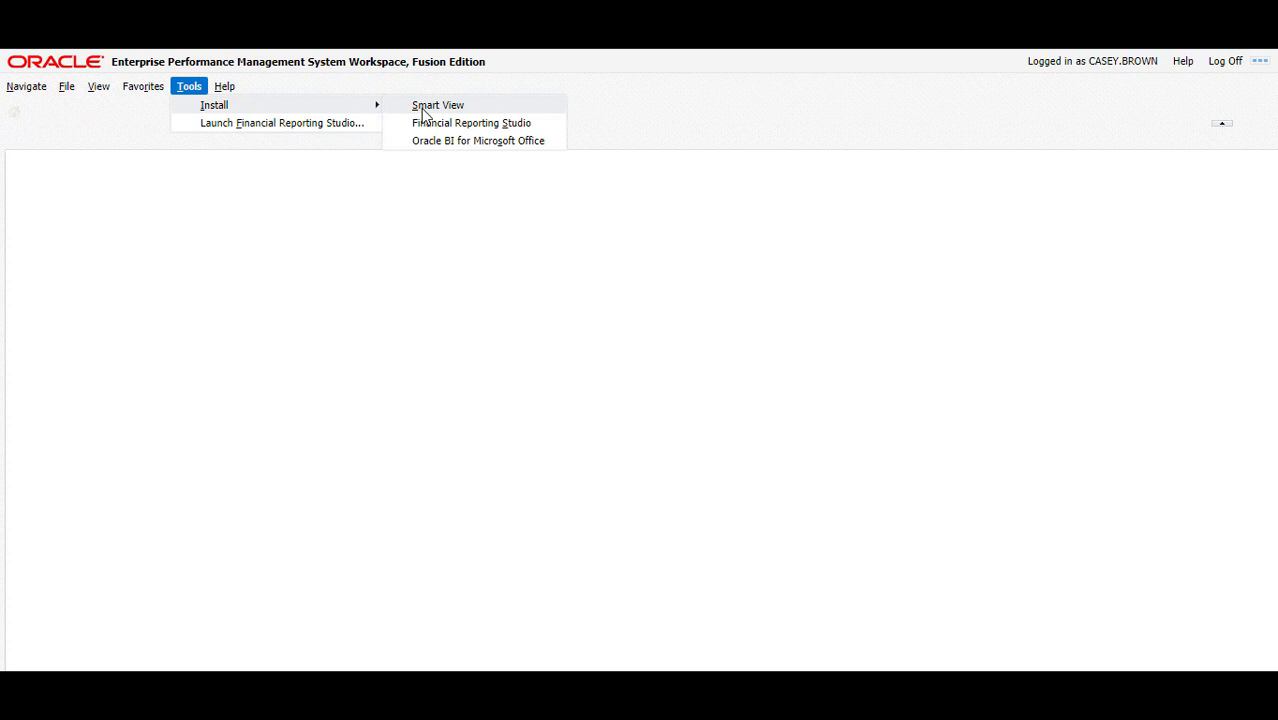
pyautogui.click(438, 105)
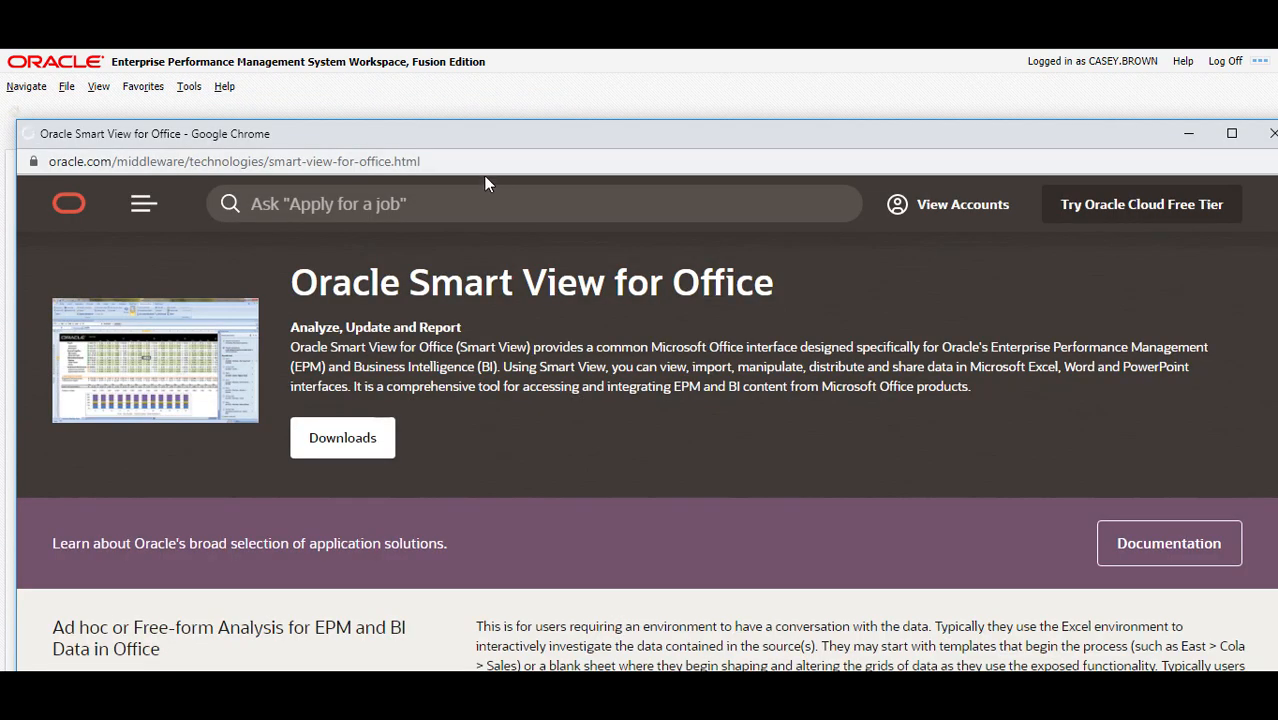
pyautogui.moveTo(80, 195)
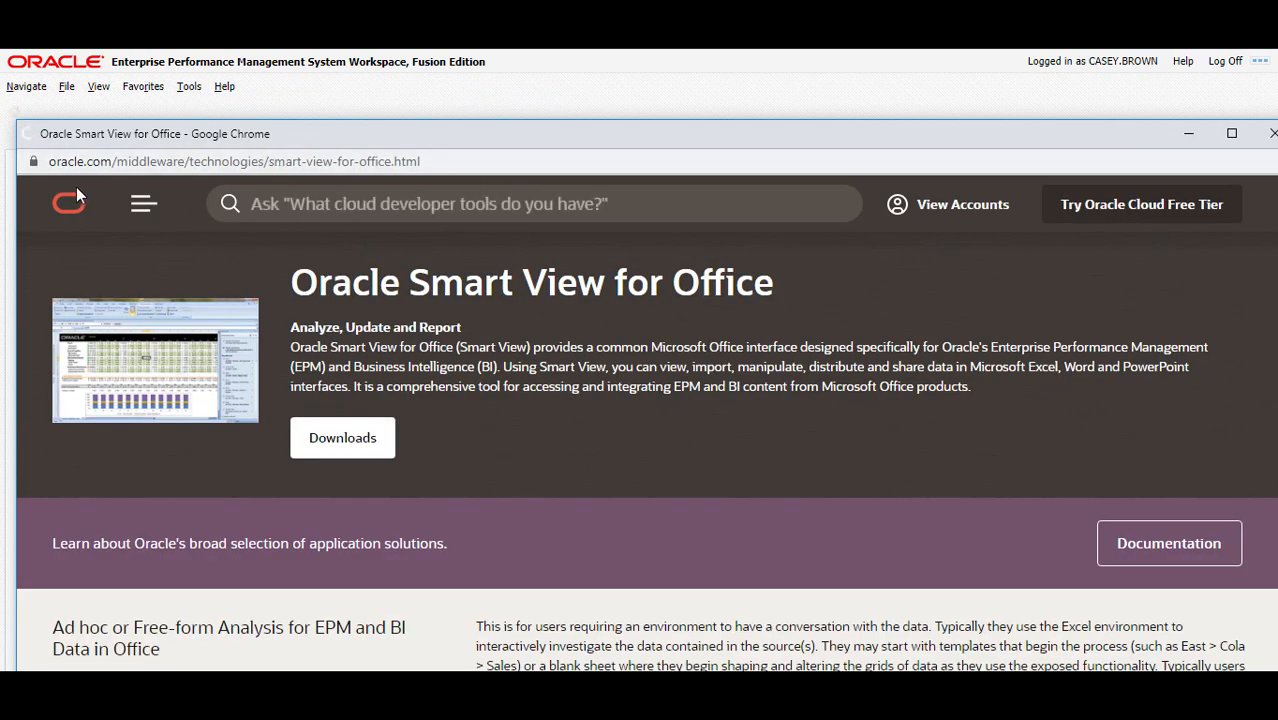
pyautogui.moveTo(459, 438)
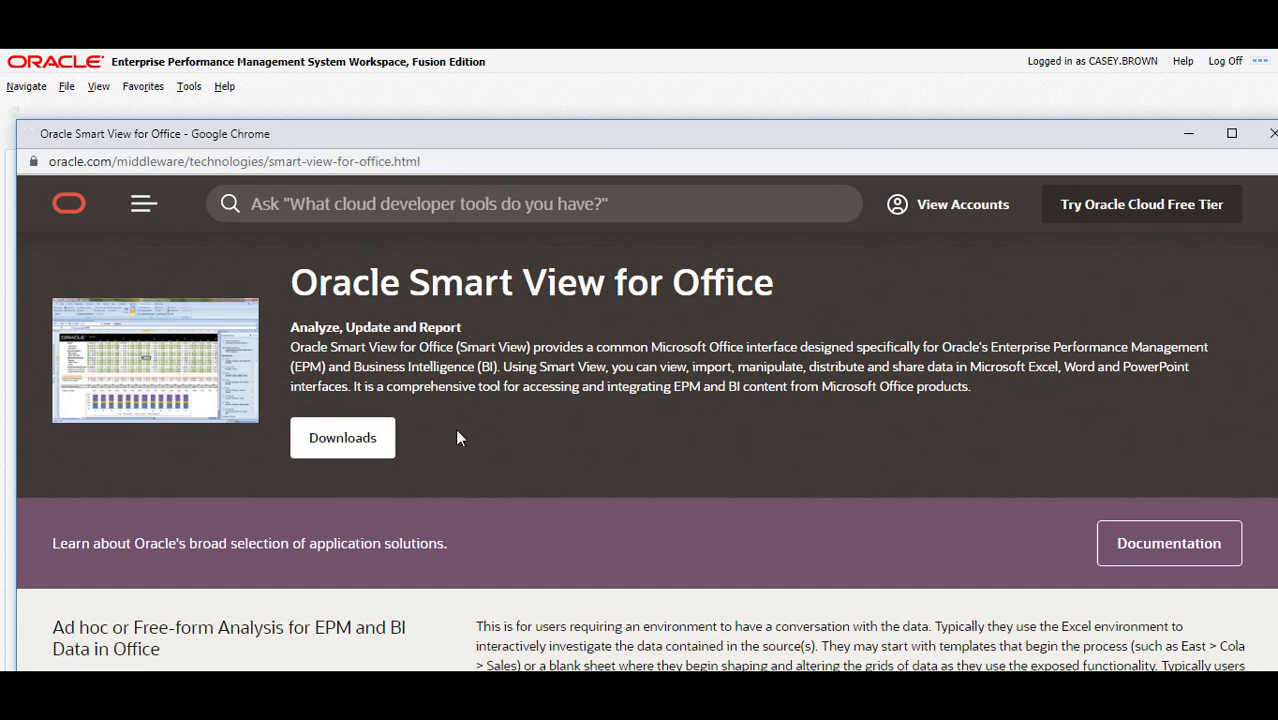
pyautogui.moveTo(342, 438)
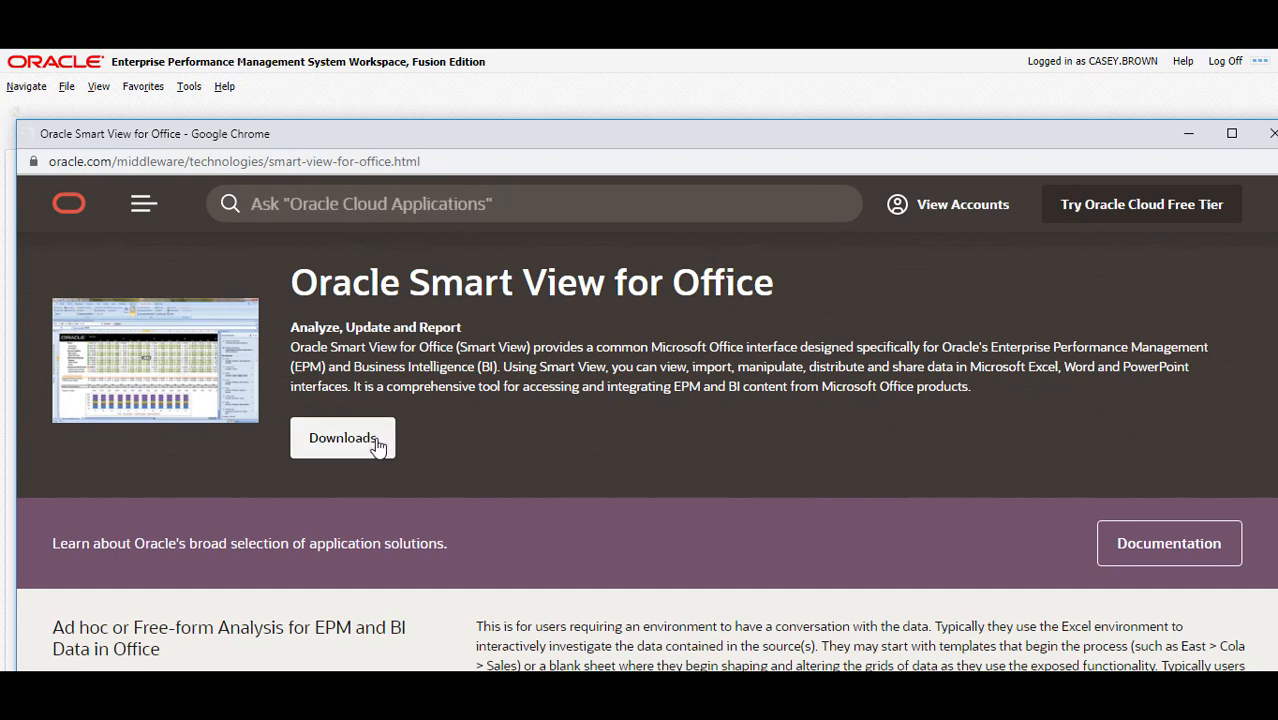
# Step: Go to Downloads > Oracle Smart View for Office, accept the license, and get svc11125910.zip
pyautogui.click(342, 438)
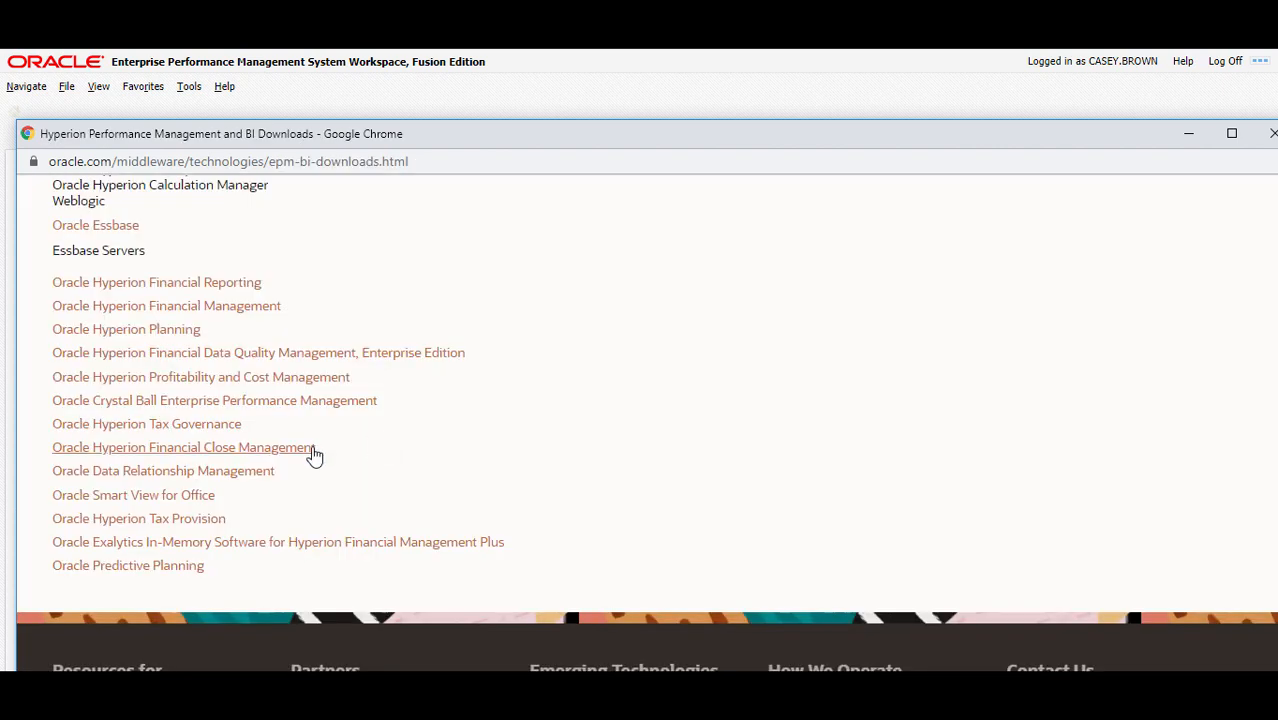
pyautogui.moveTo(133, 495)
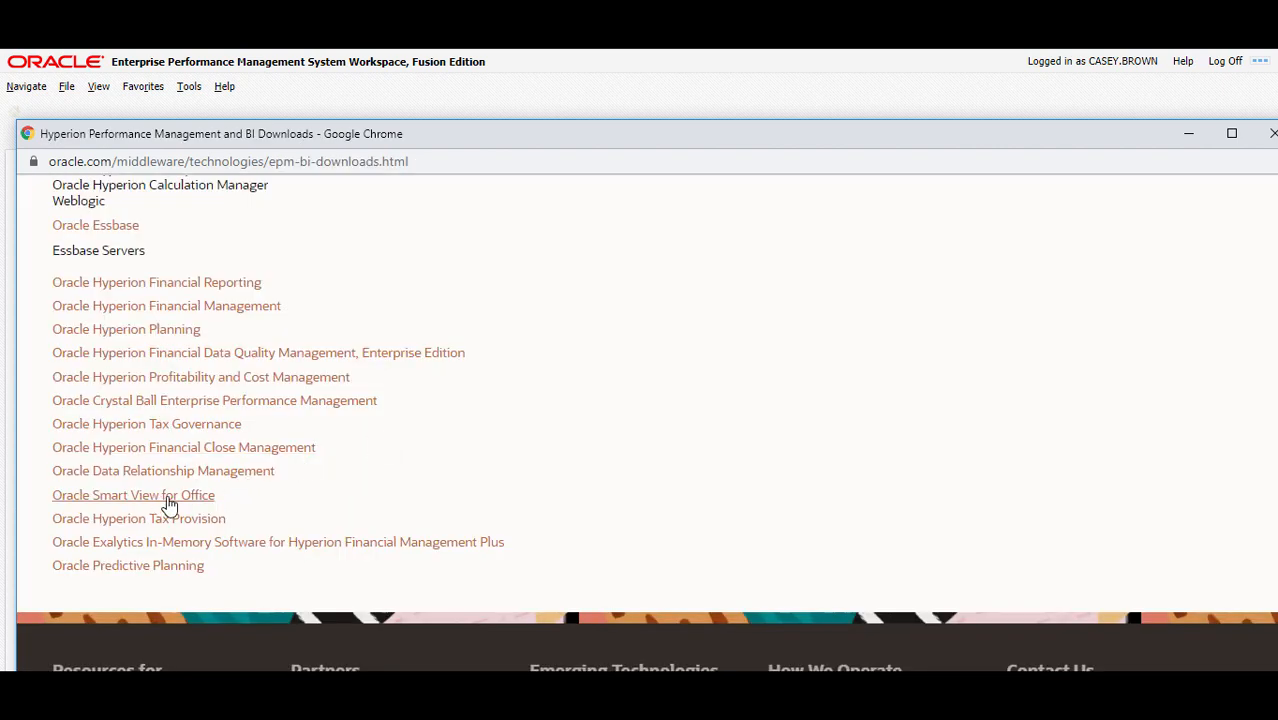
pyautogui.click(132, 495)
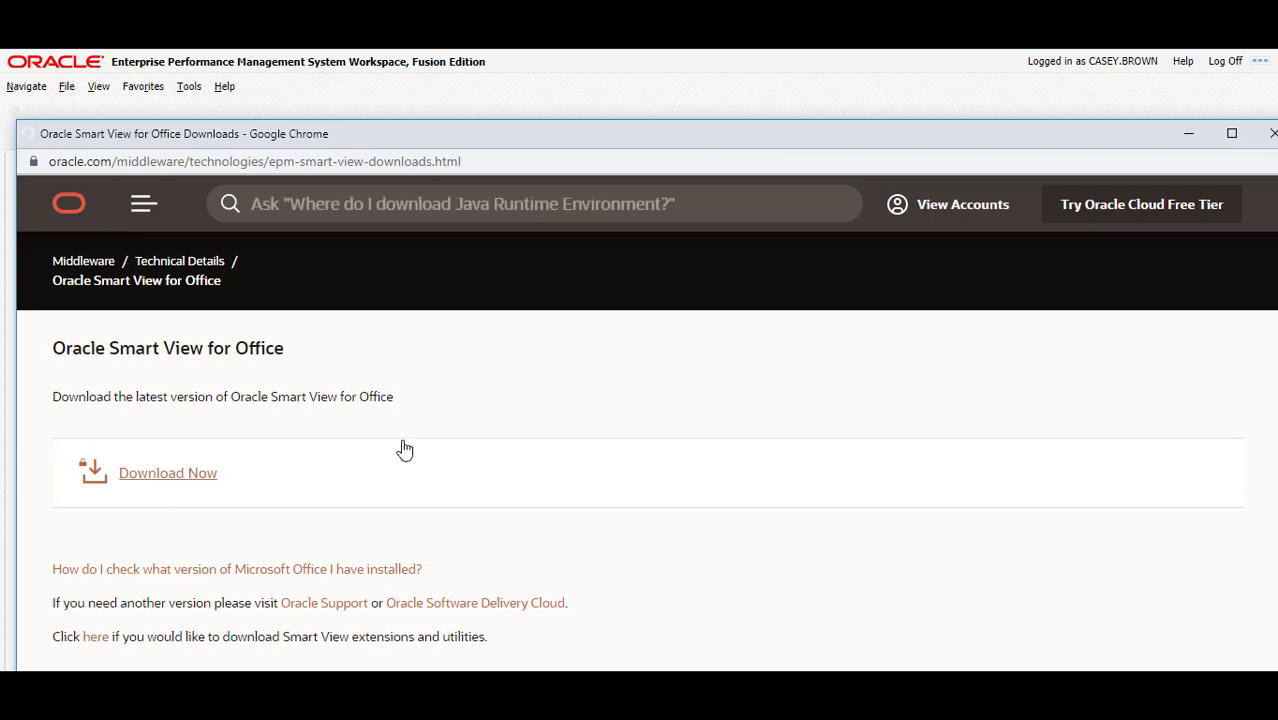
pyautogui.click(167, 472)
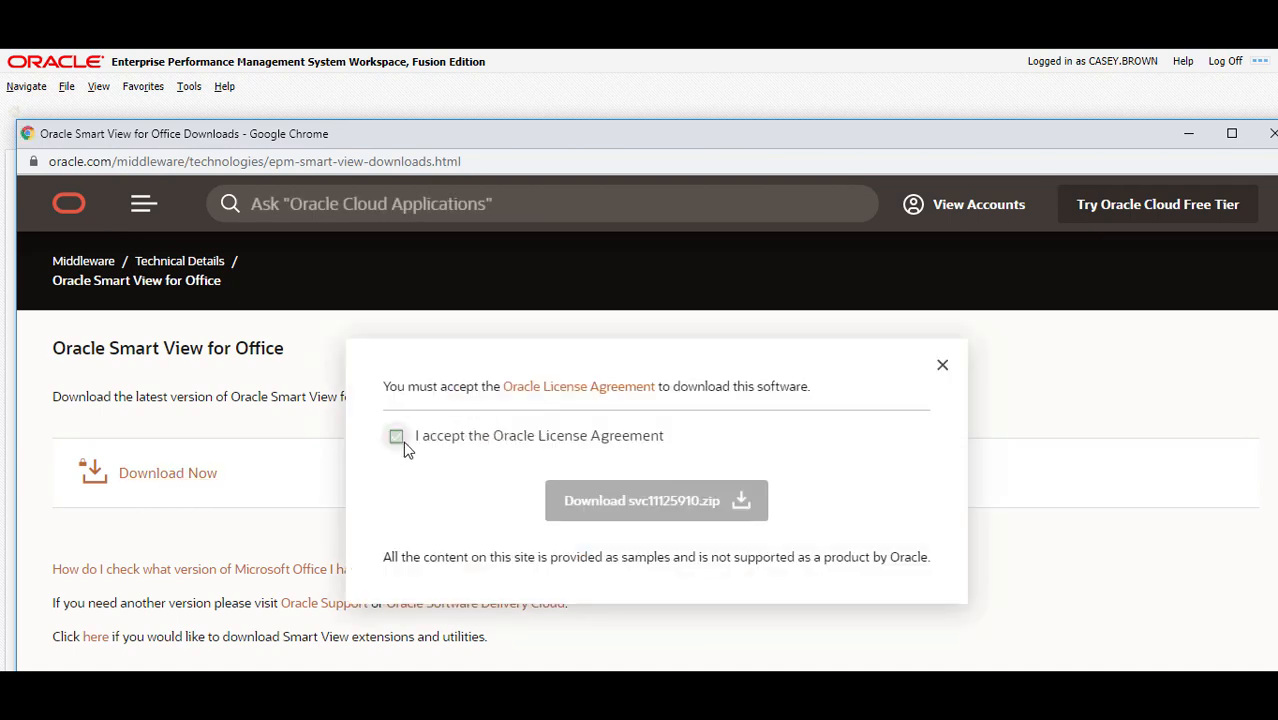
pyautogui.click(396, 435)
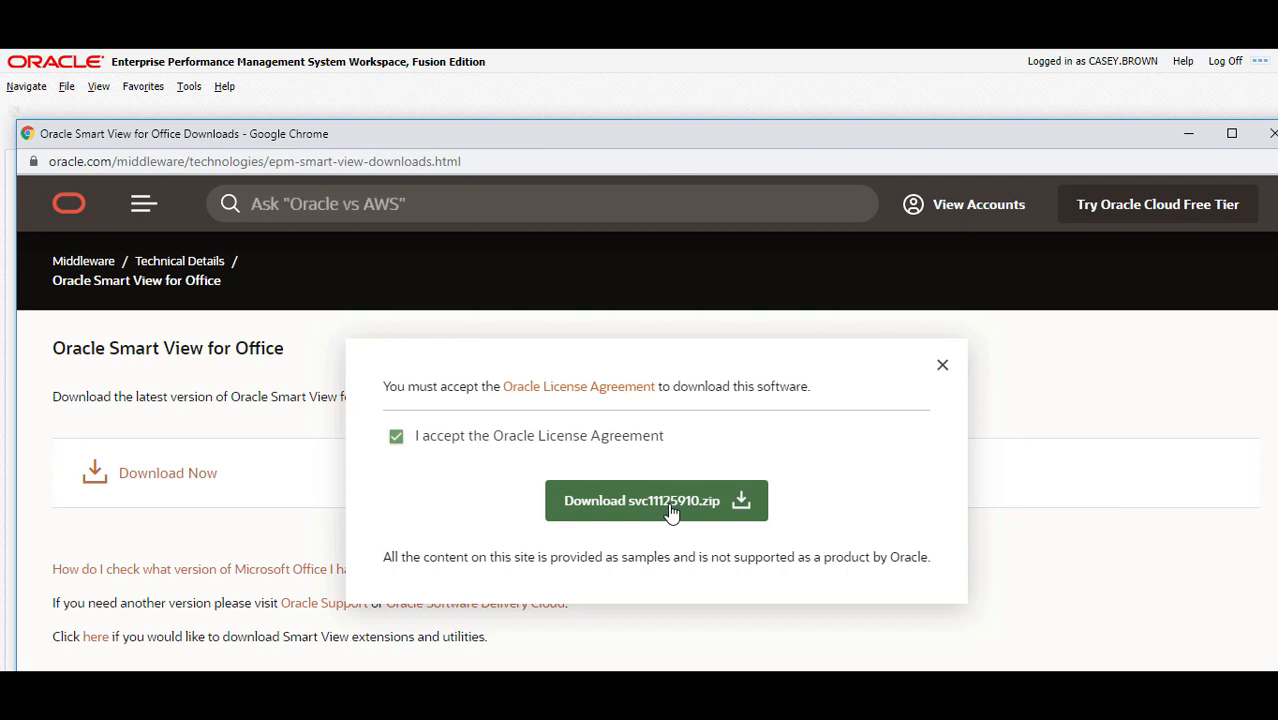
pyautogui.click(656, 500)
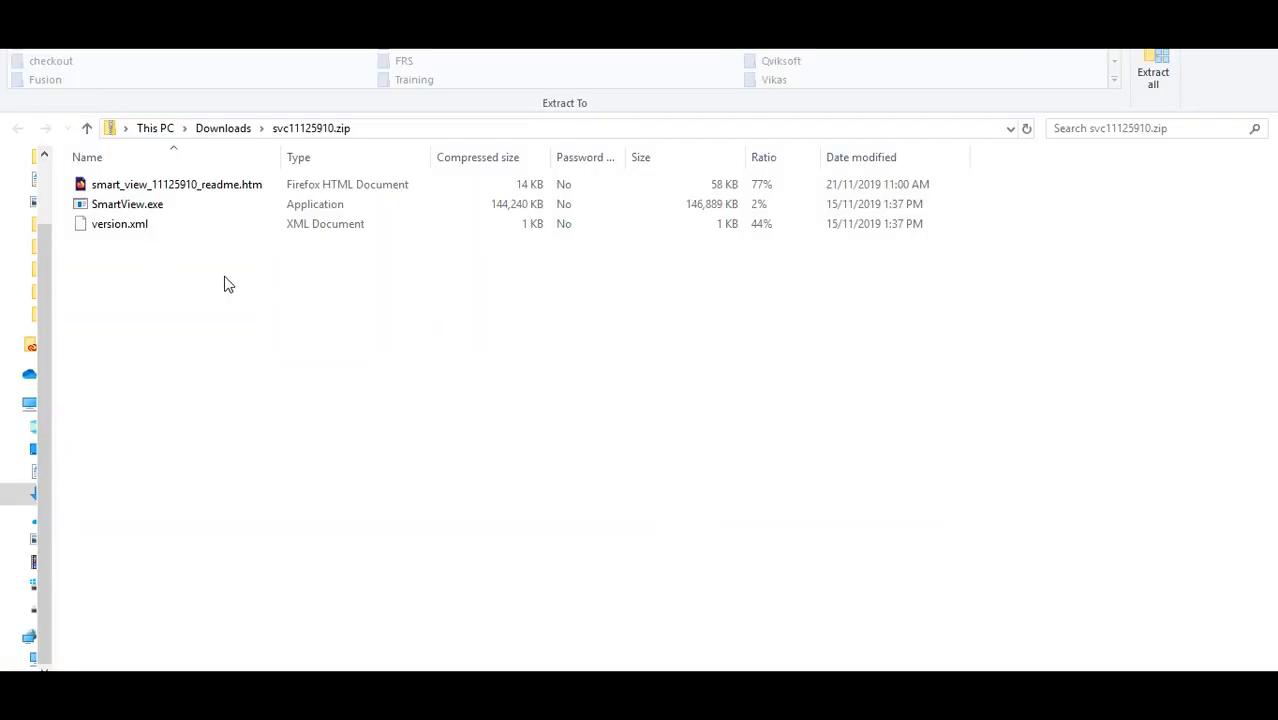
# Step: Extract svc11125910.zip into Downloads\svc11125910, which contains SmartView.exe
pyautogui.doubleClick(127, 204)
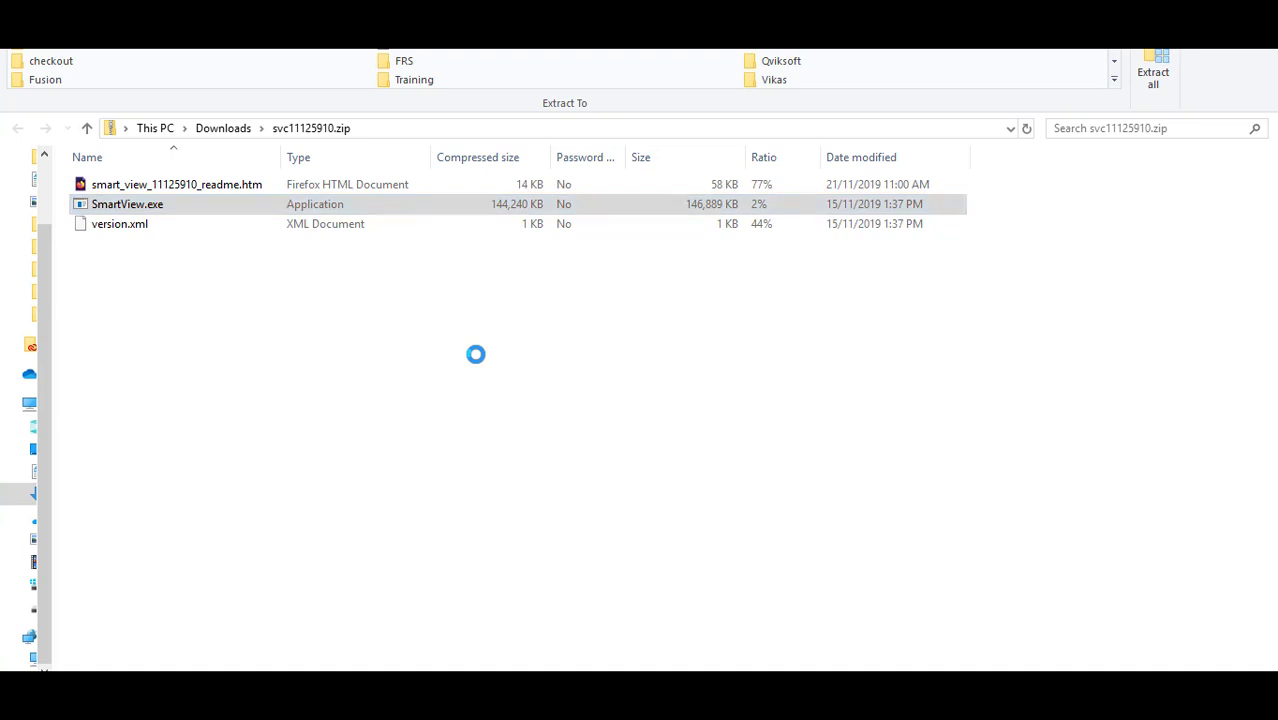
pyautogui.doubleClick(127, 204)
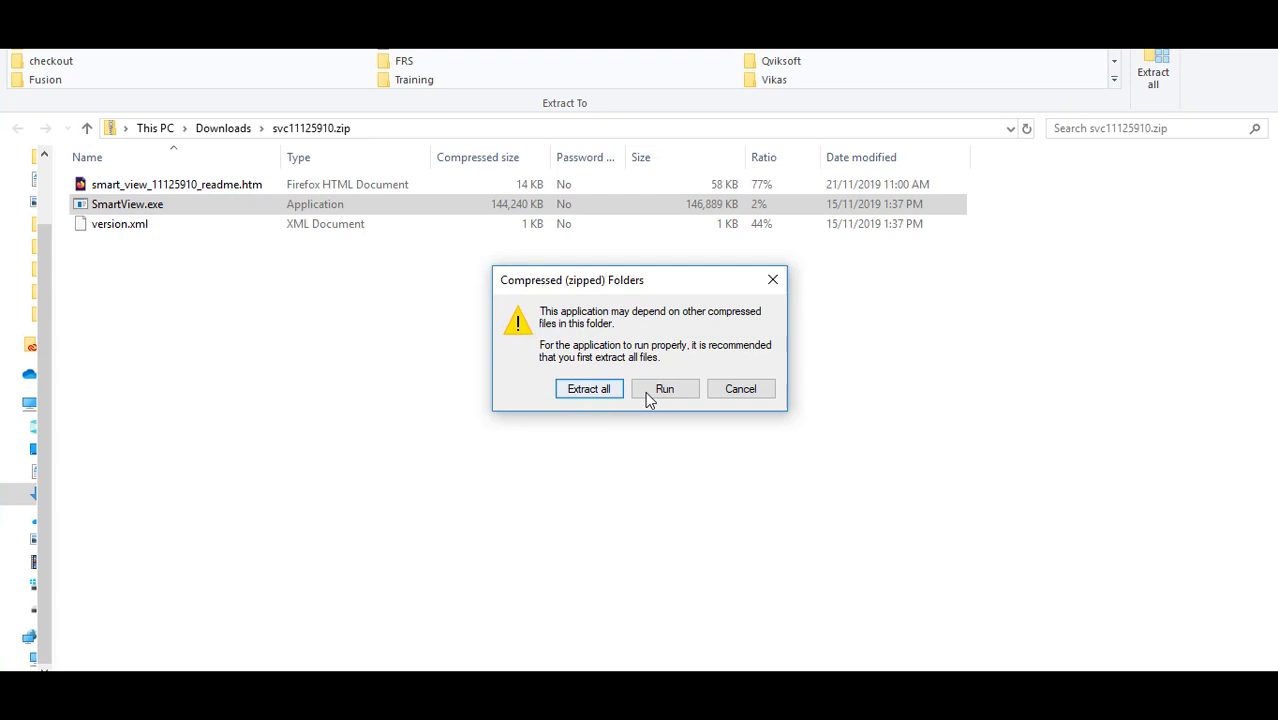
pyautogui.moveTo(664, 388)
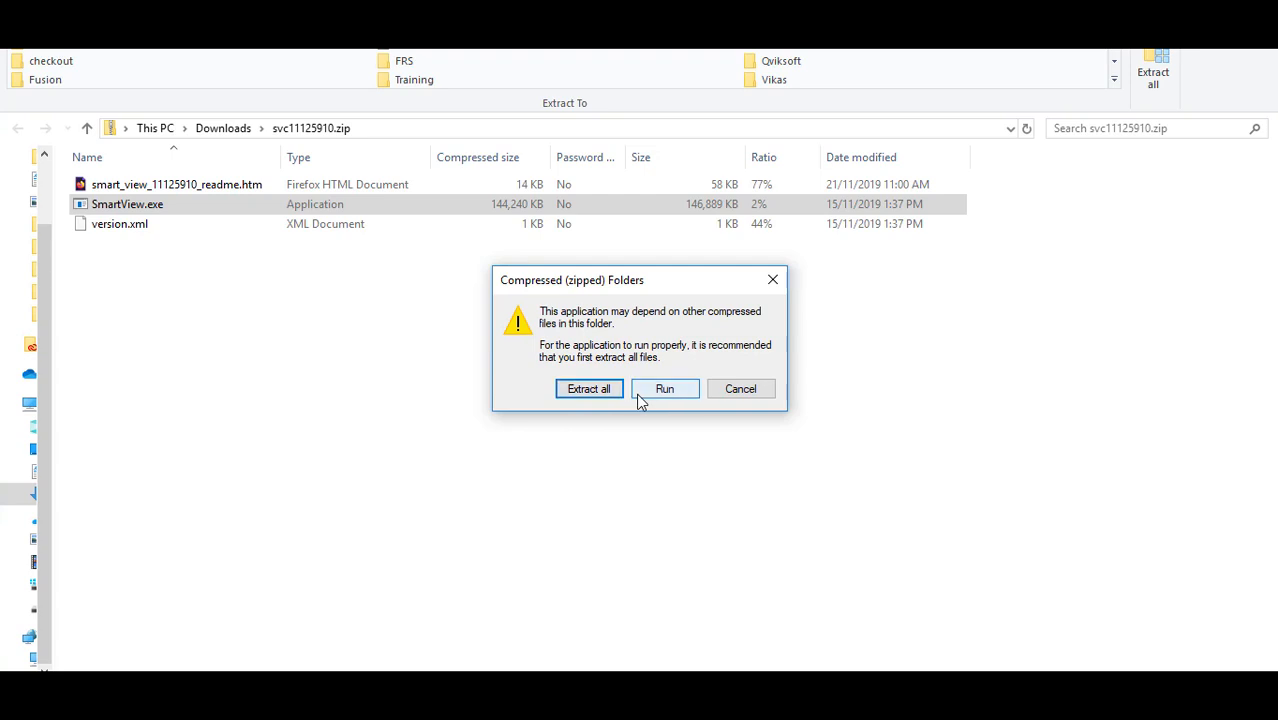
pyautogui.moveTo(648, 398)
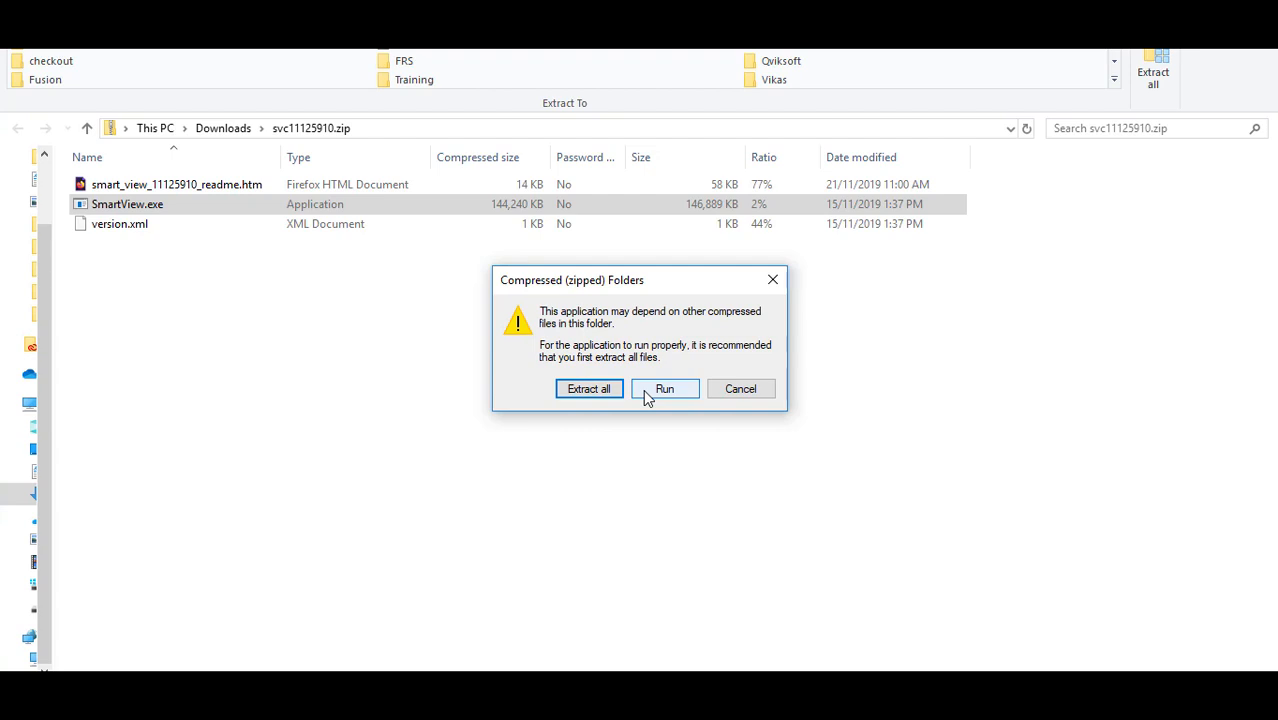
pyautogui.moveTo(588, 389)
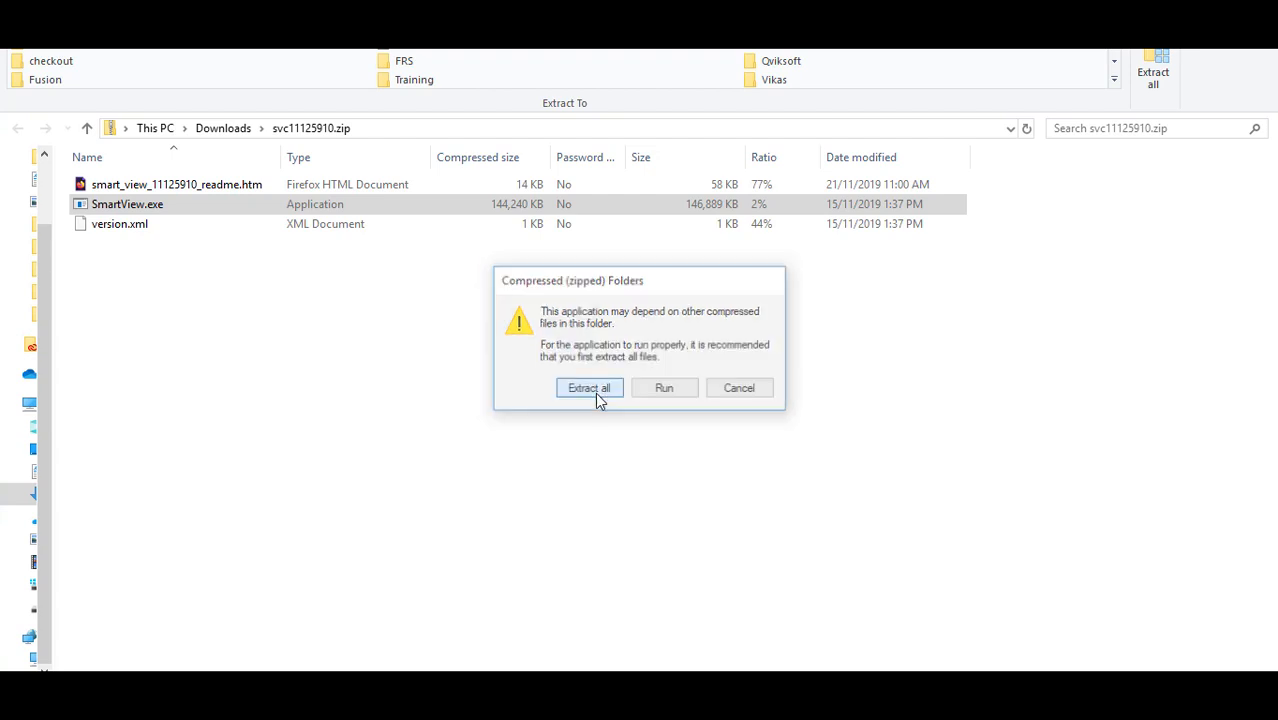
pyautogui.click(588, 388)
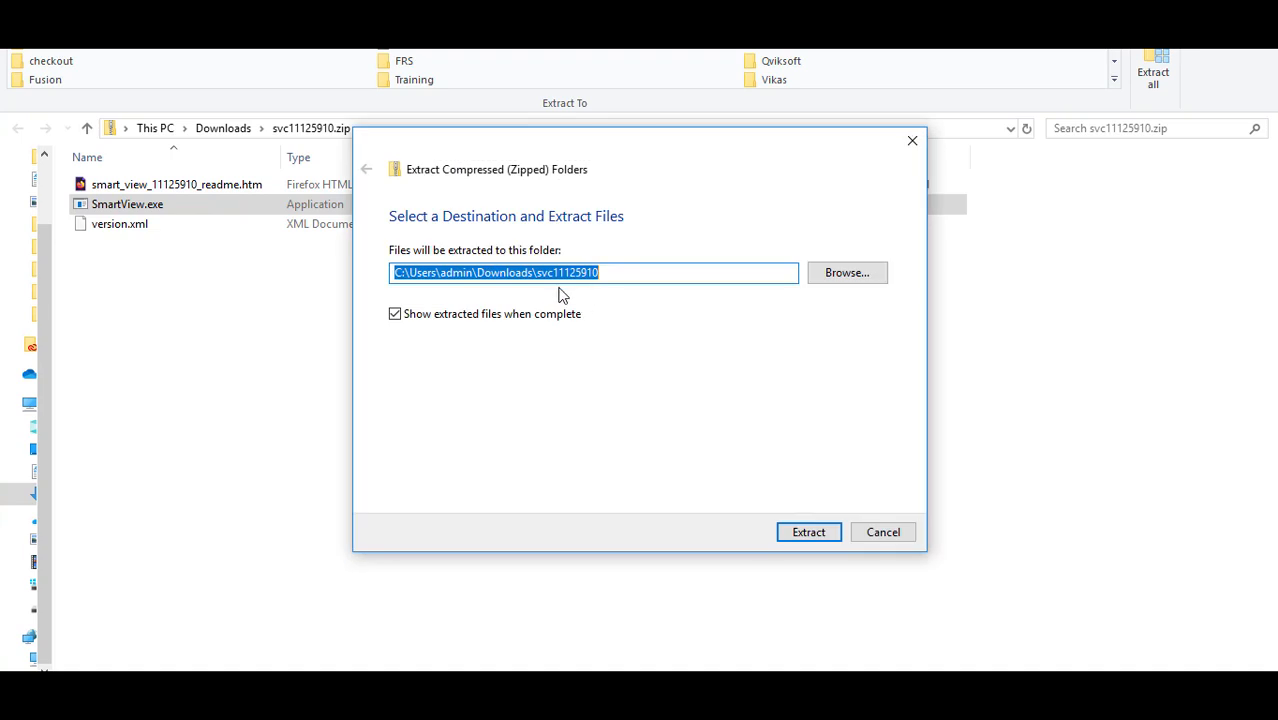
pyautogui.moveTo(628, 296)
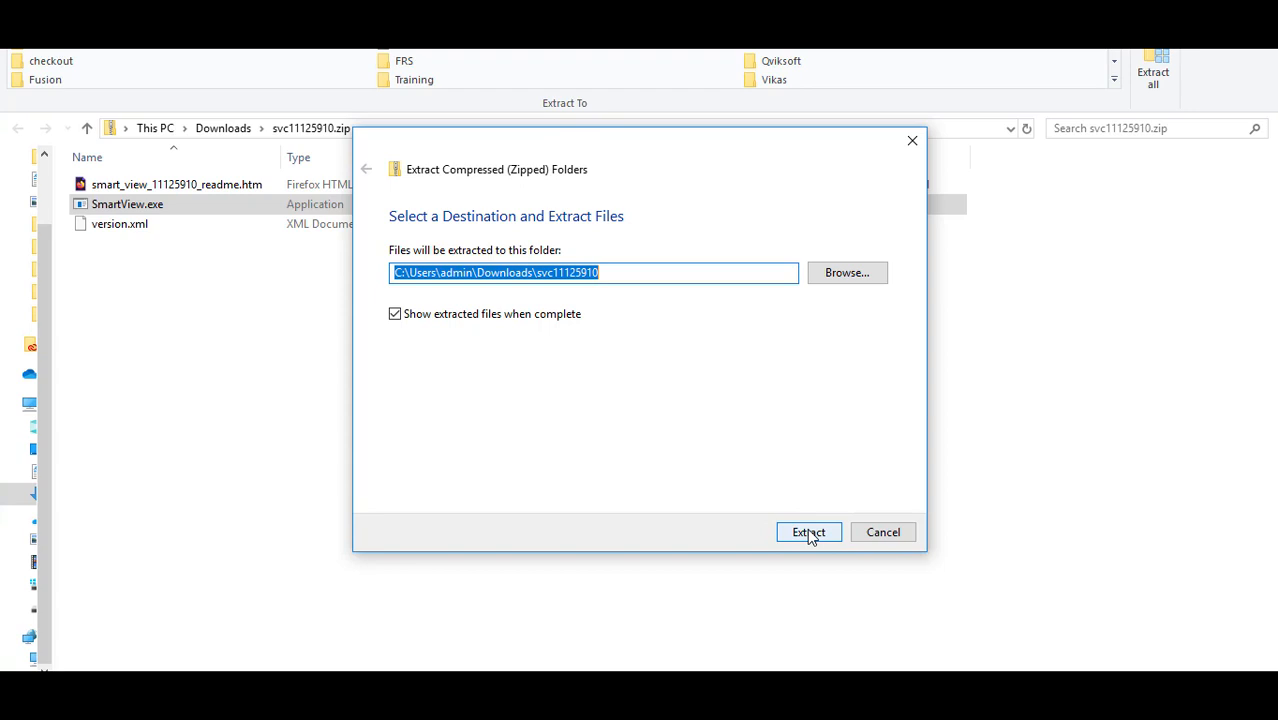
pyautogui.click(808, 531)
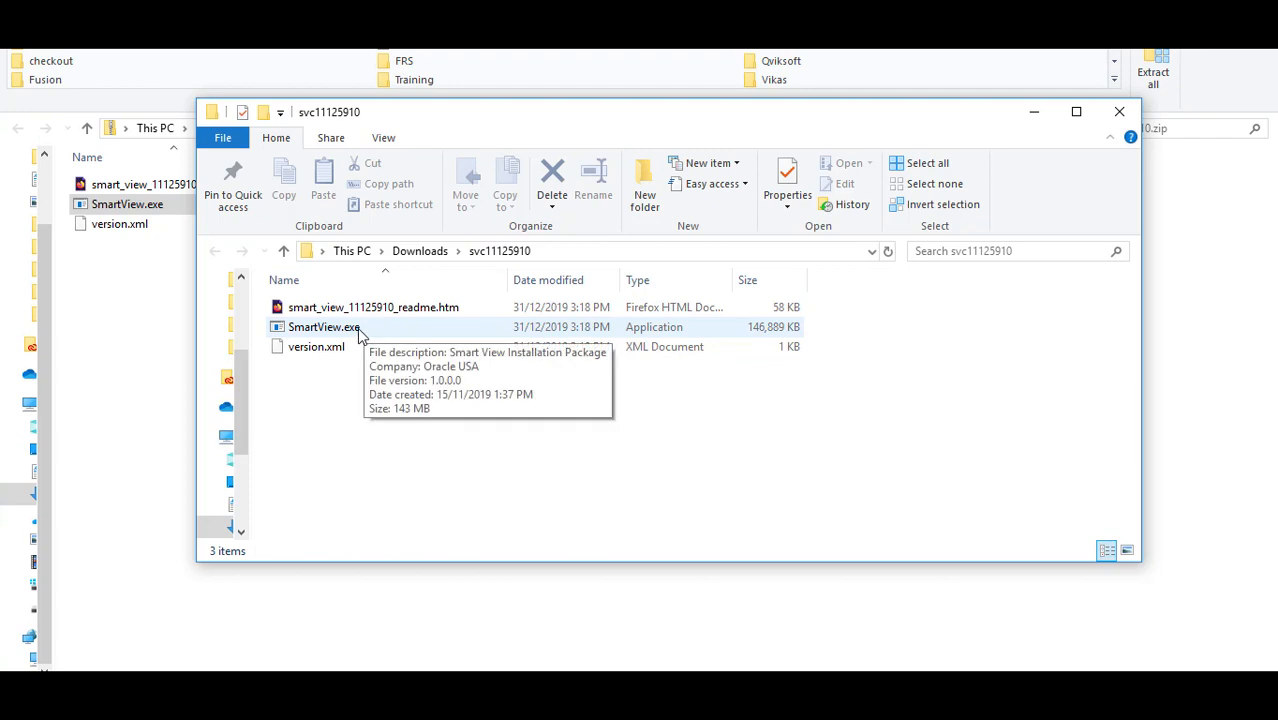
pyautogui.click(323, 327)
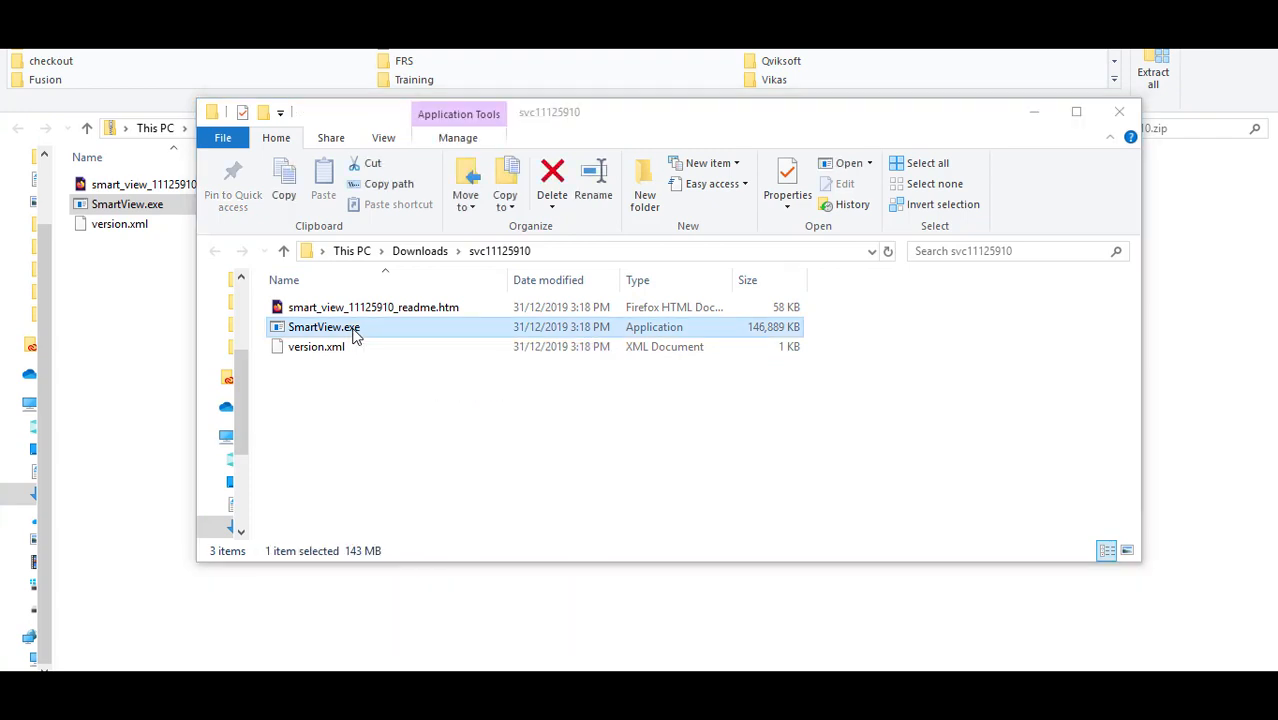
pyautogui.doubleClick(323, 327)
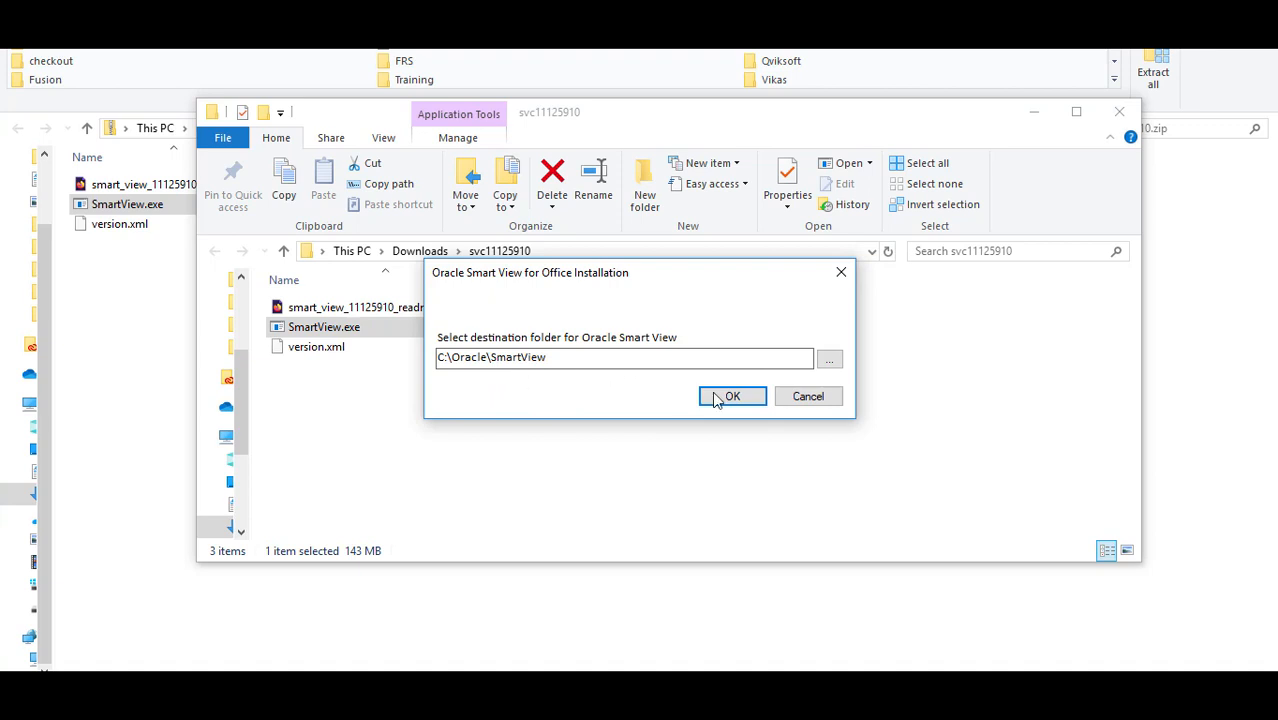
pyautogui.click(732, 396)
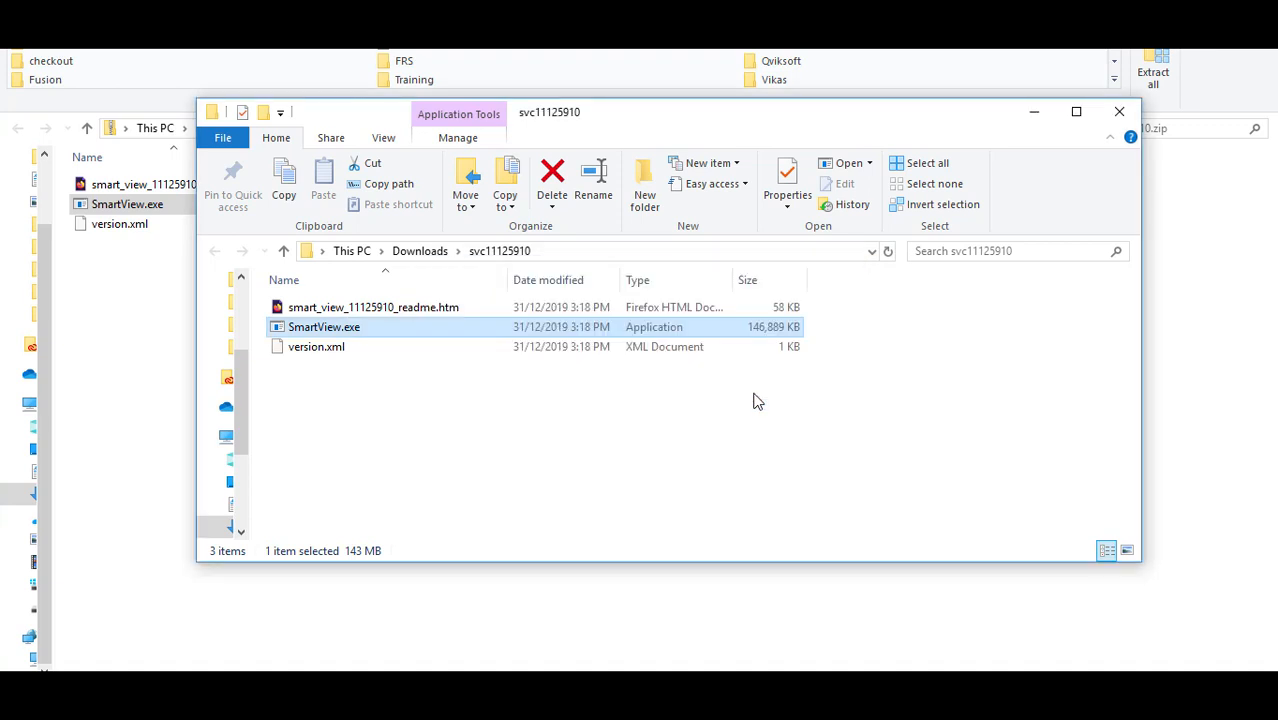
pyautogui.doubleClick(323, 327)
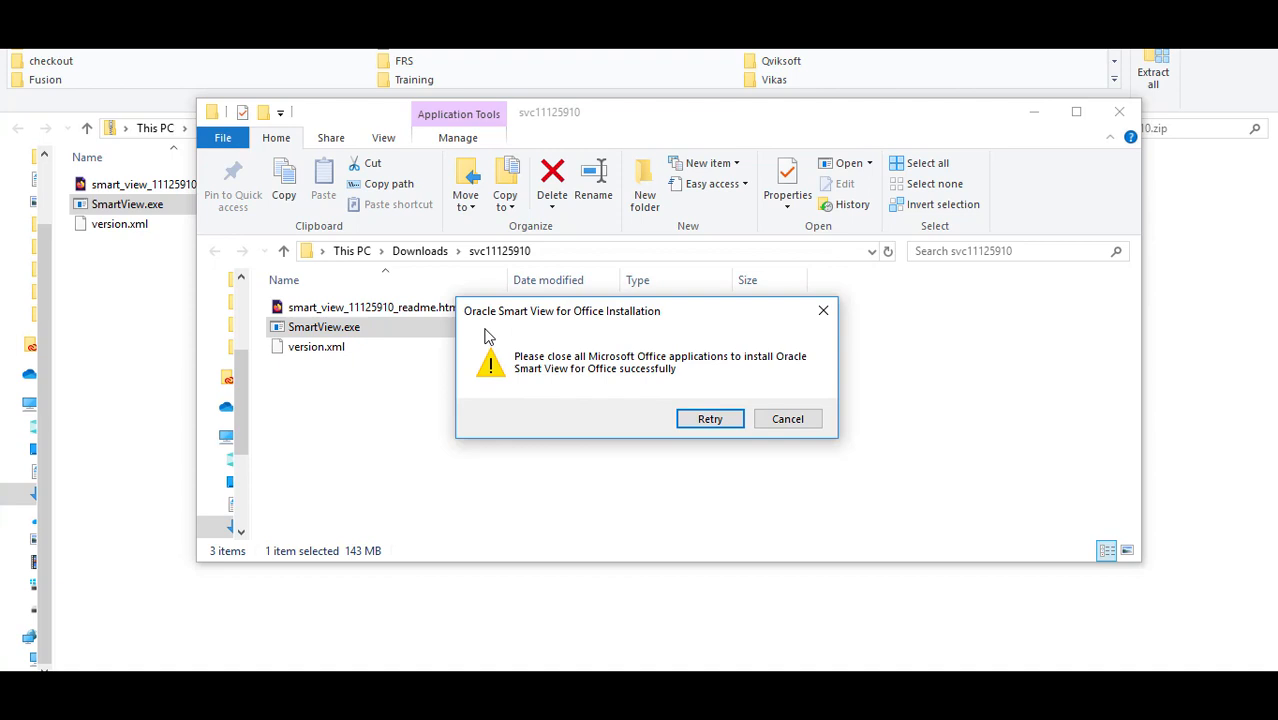
pyautogui.moveTo(555, 358)
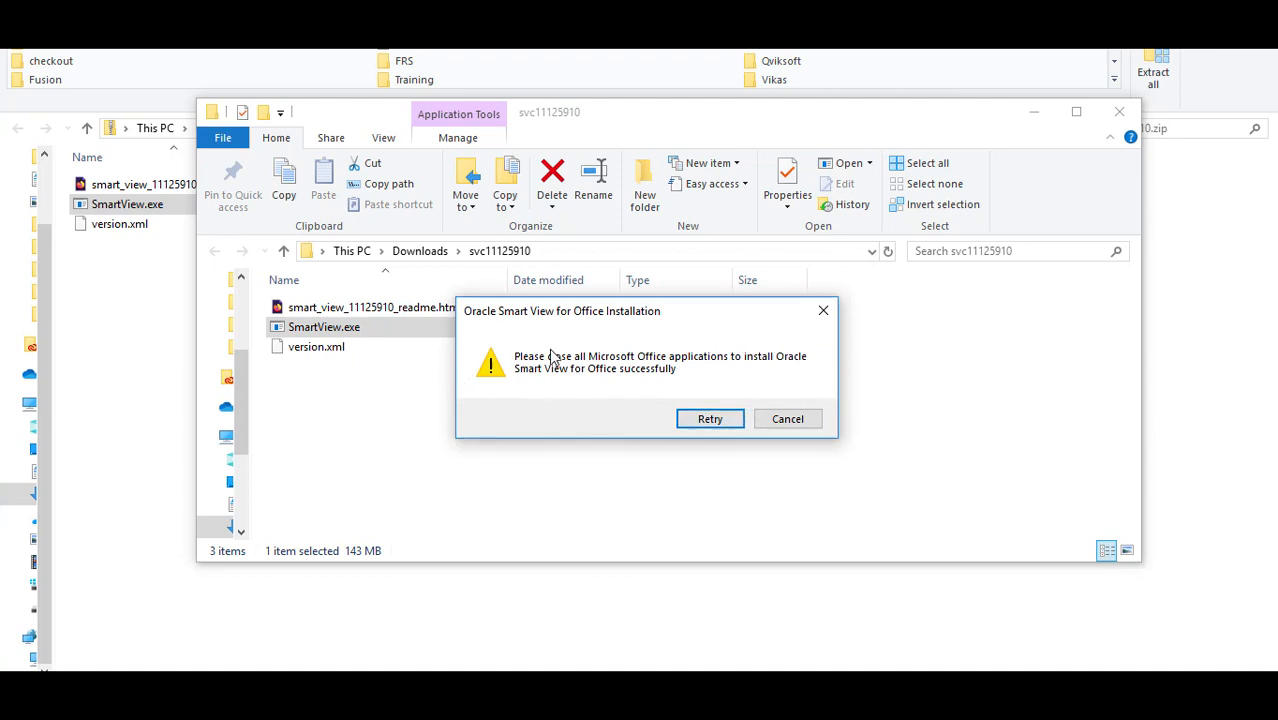
pyautogui.moveTo(518, 347)
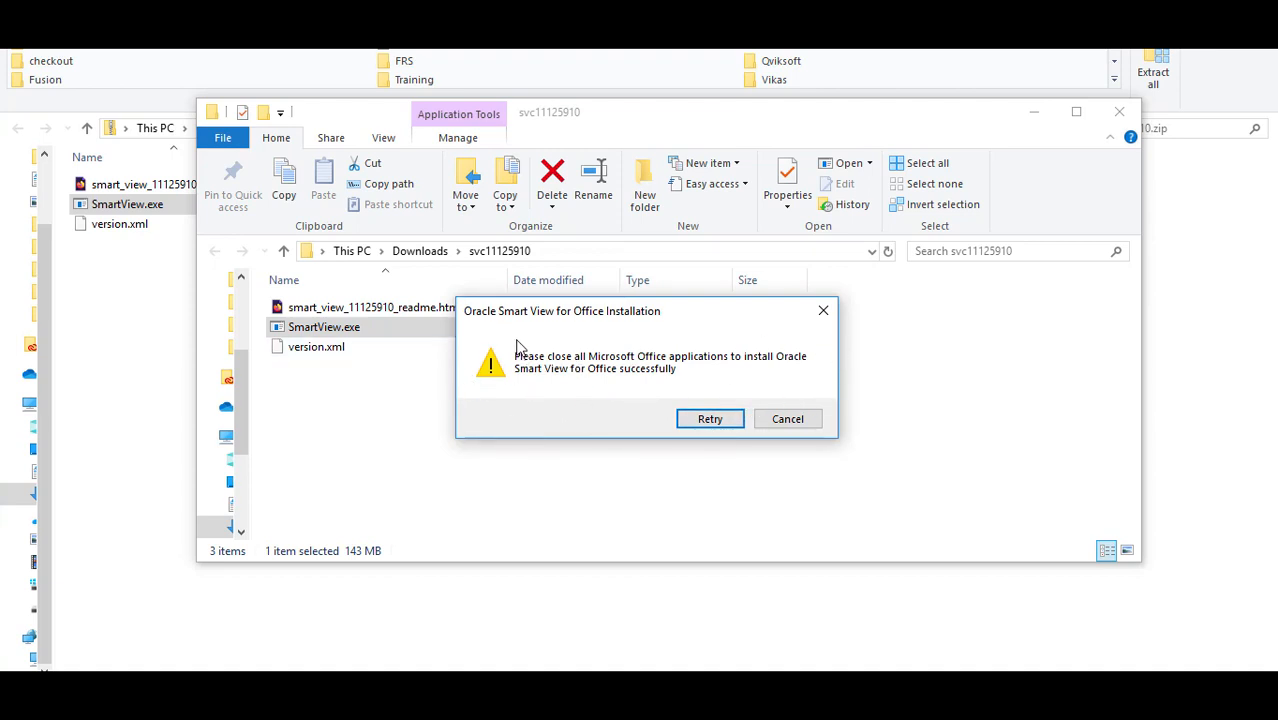
pyautogui.moveTo(827, 368)
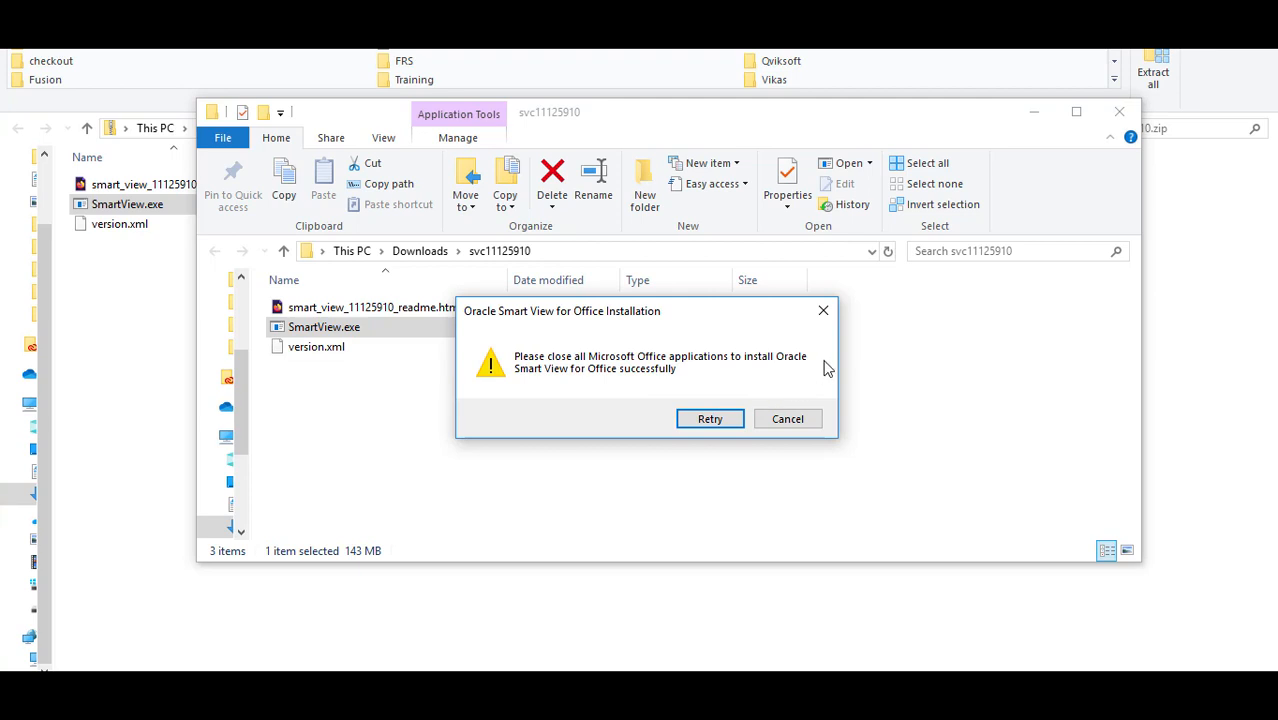
pyautogui.moveTo(660, 390)
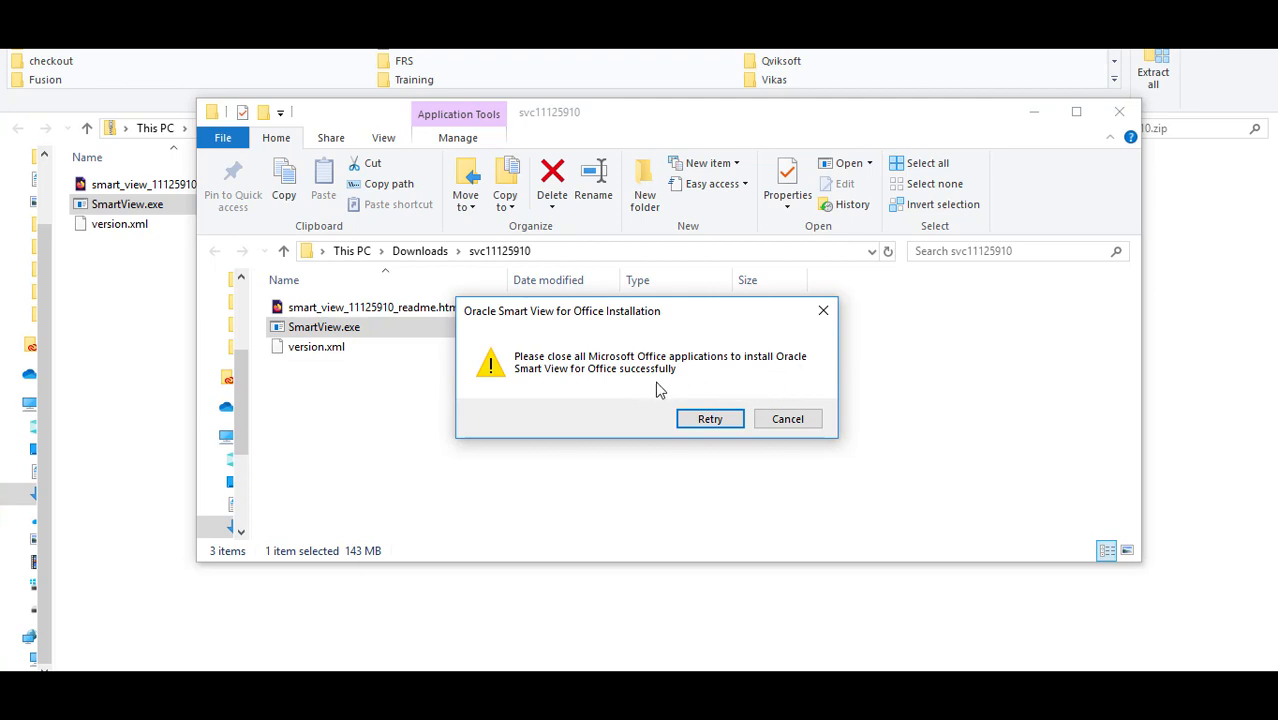
pyautogui.click(787, 418)
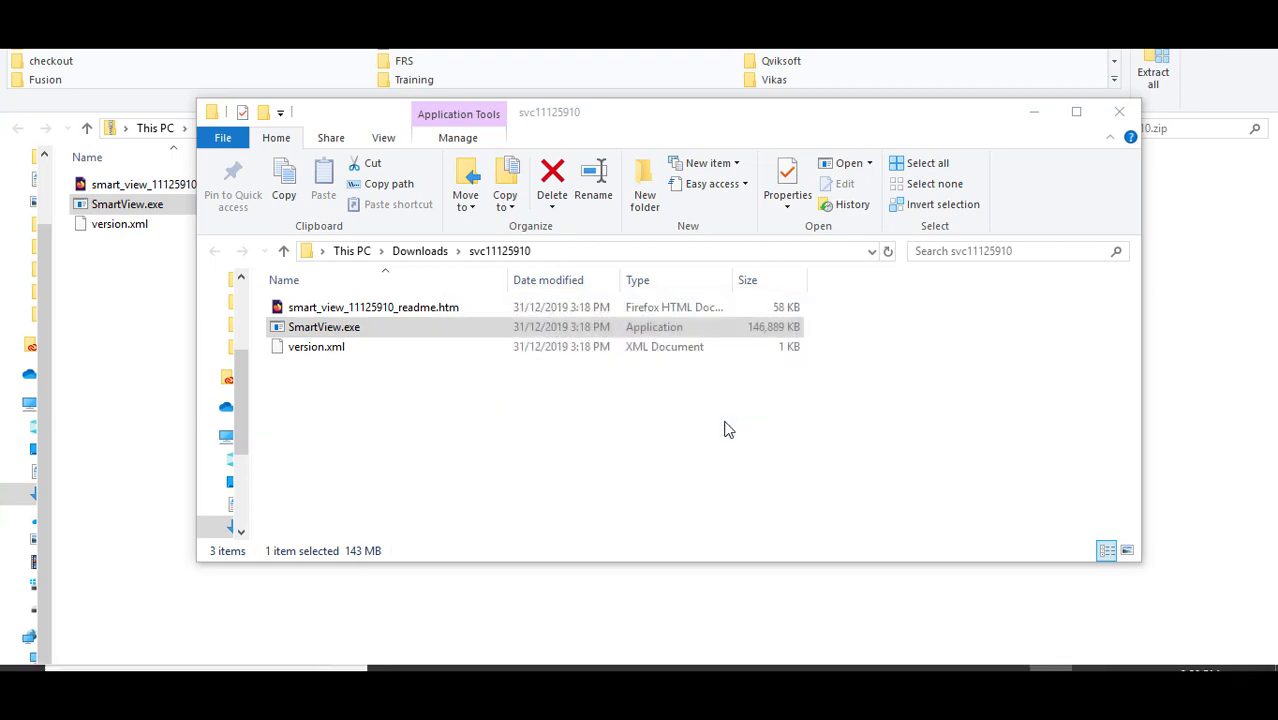
# Step: Run SmartView.exe and confirm the 'Setup completed successfully' message
pyautogui.doubleClick(324, 327)
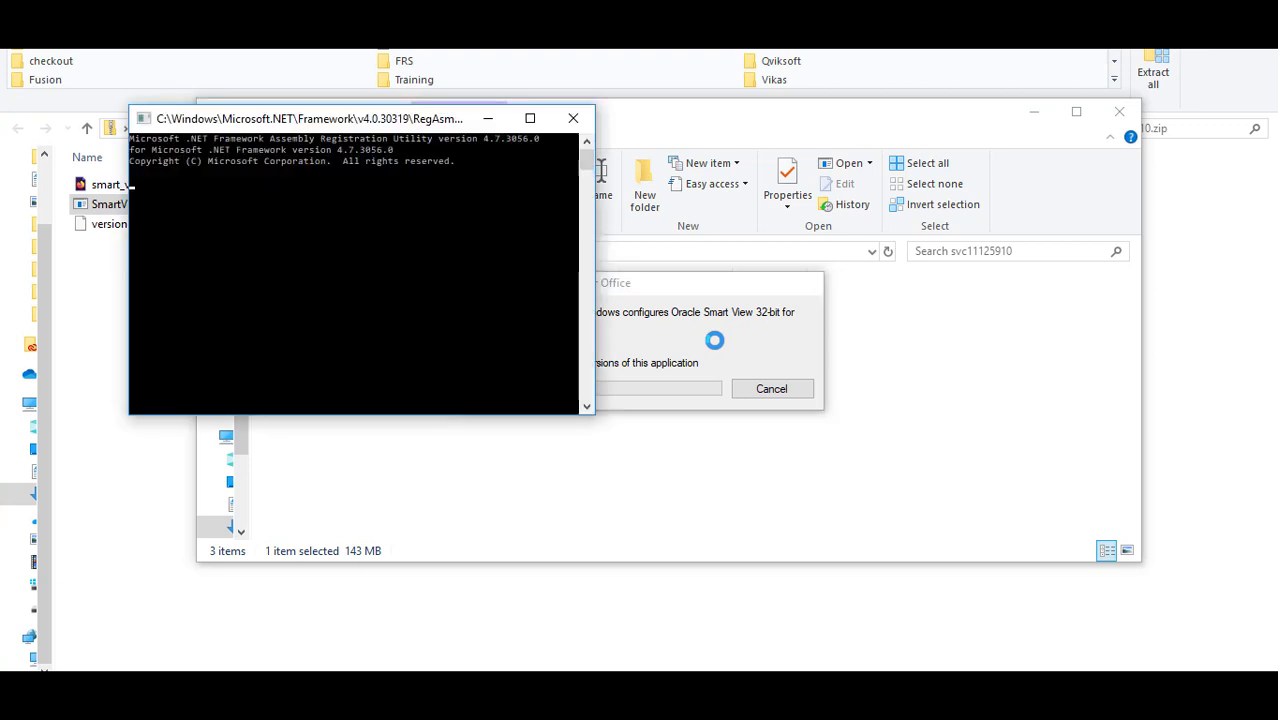
pyautogui.moveTo(432, 294)
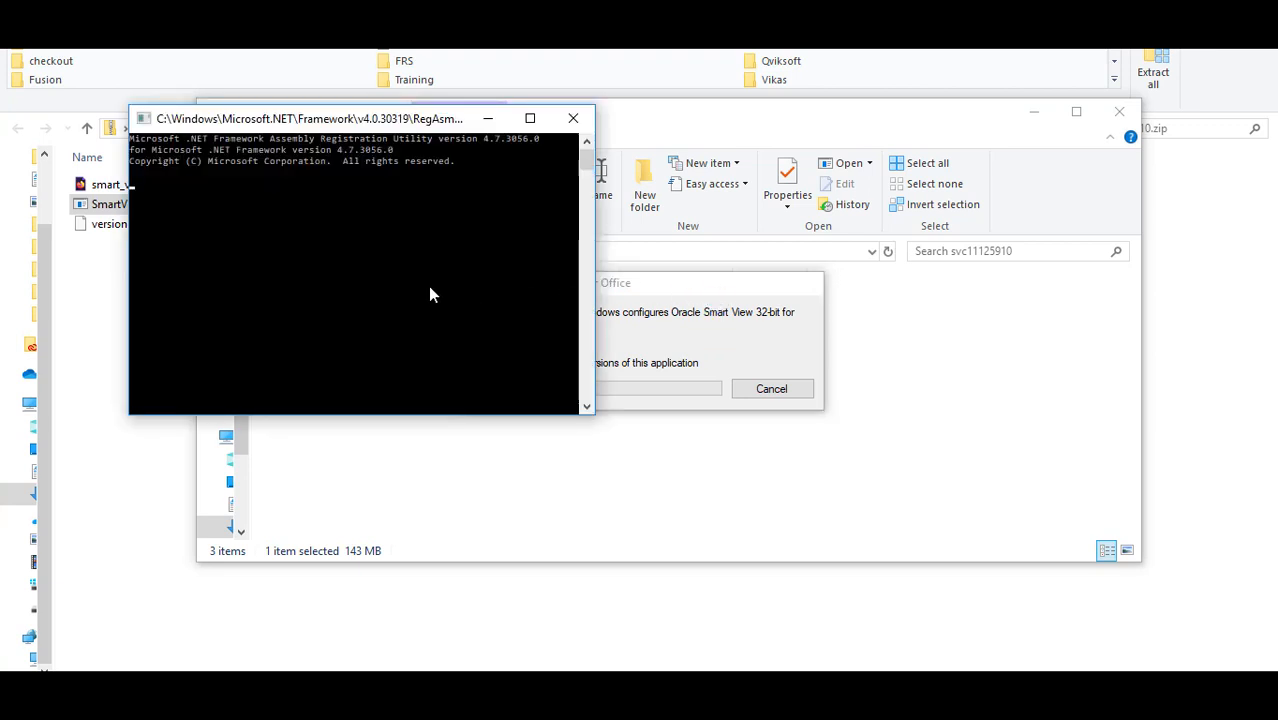
pyautogui.moveTo(590, 287)
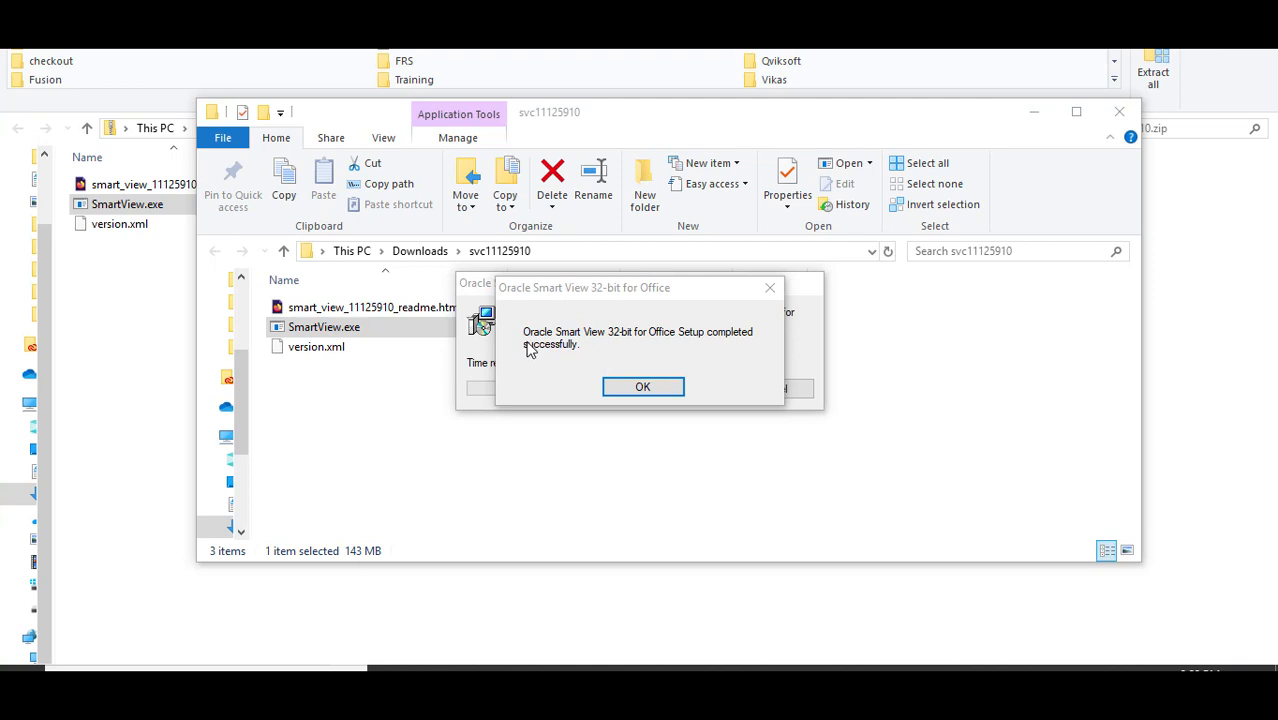
pyautogui.moveTo(668, 358)
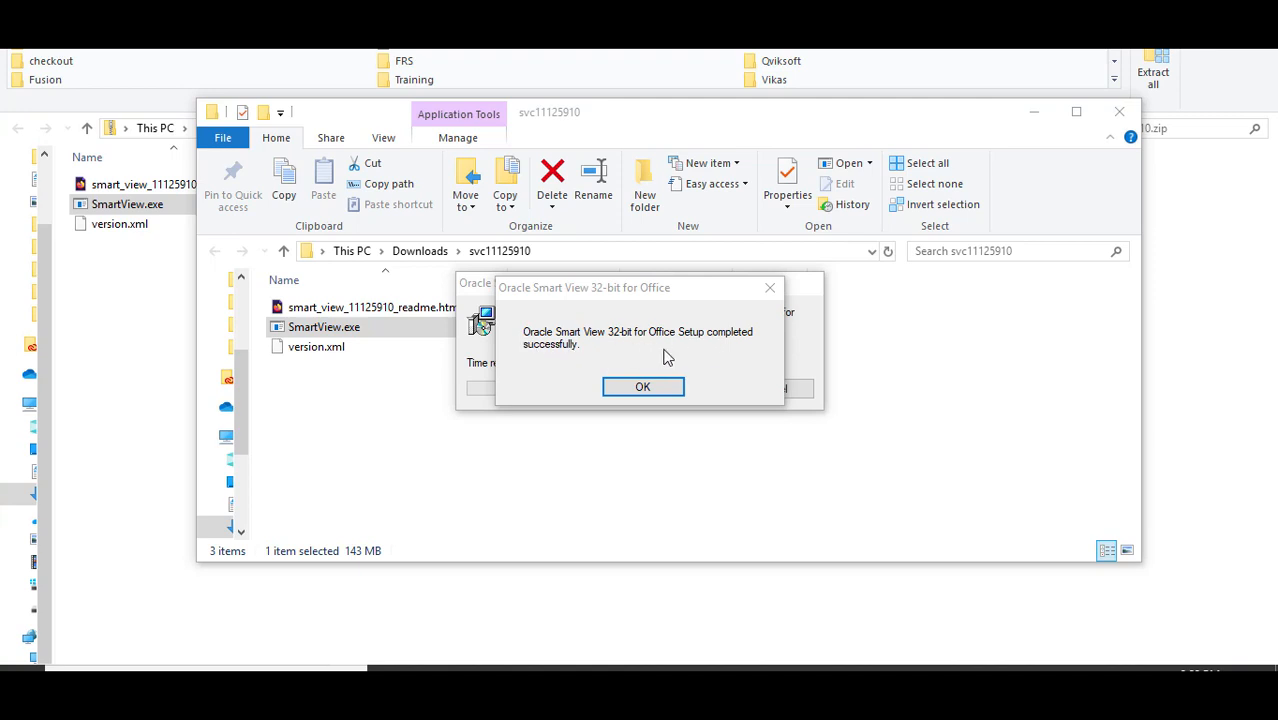
pyautogui.moveTo(643, 387)
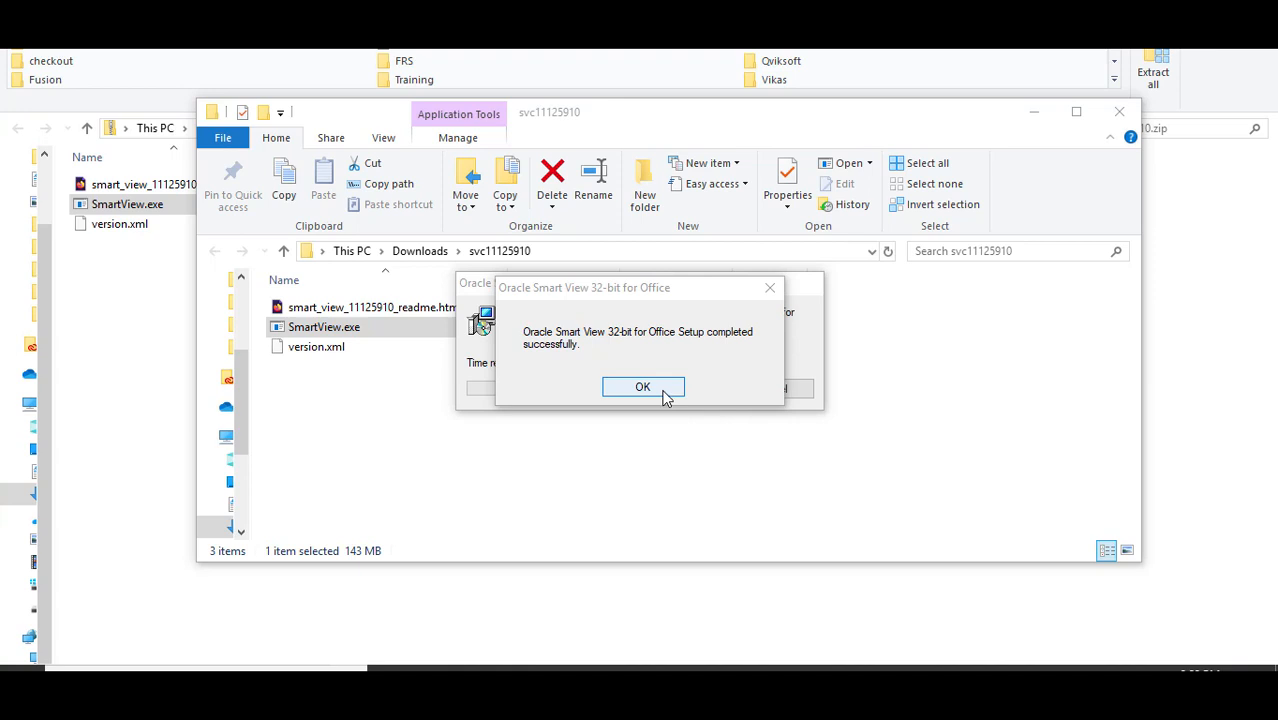
pyautogui.click(643, 387)
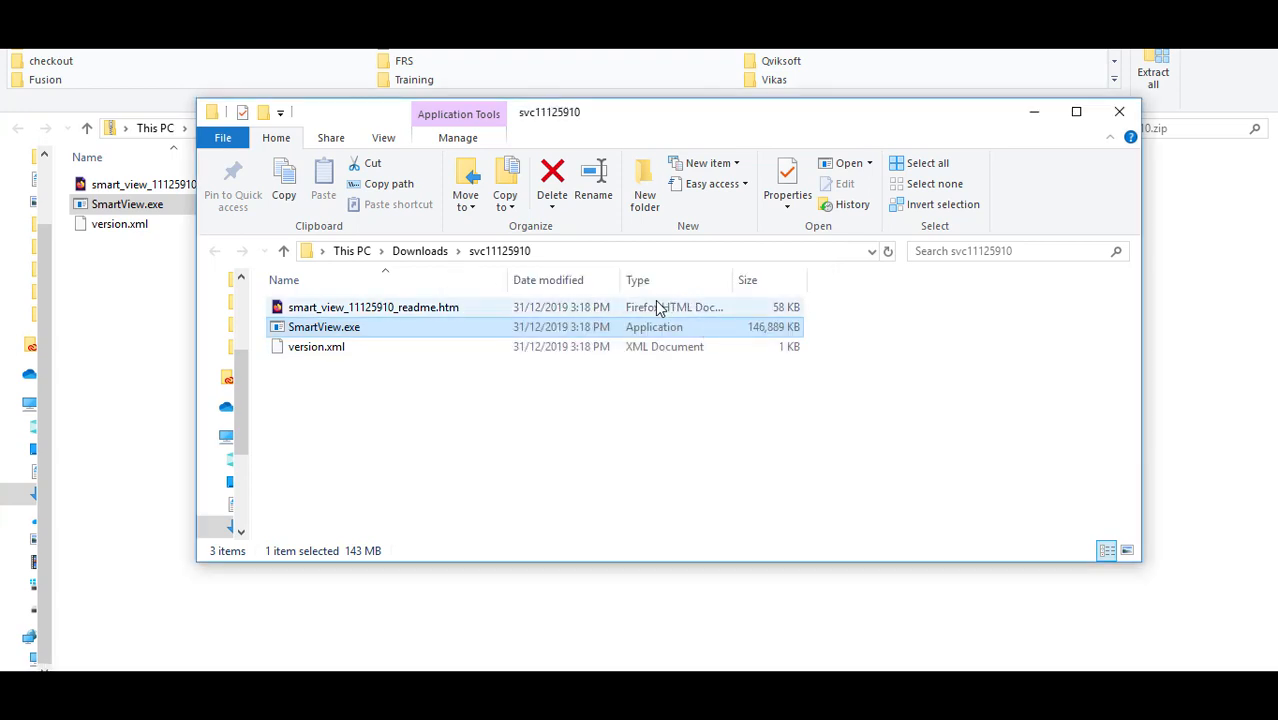
pyautogui.moveTo(520, 406)
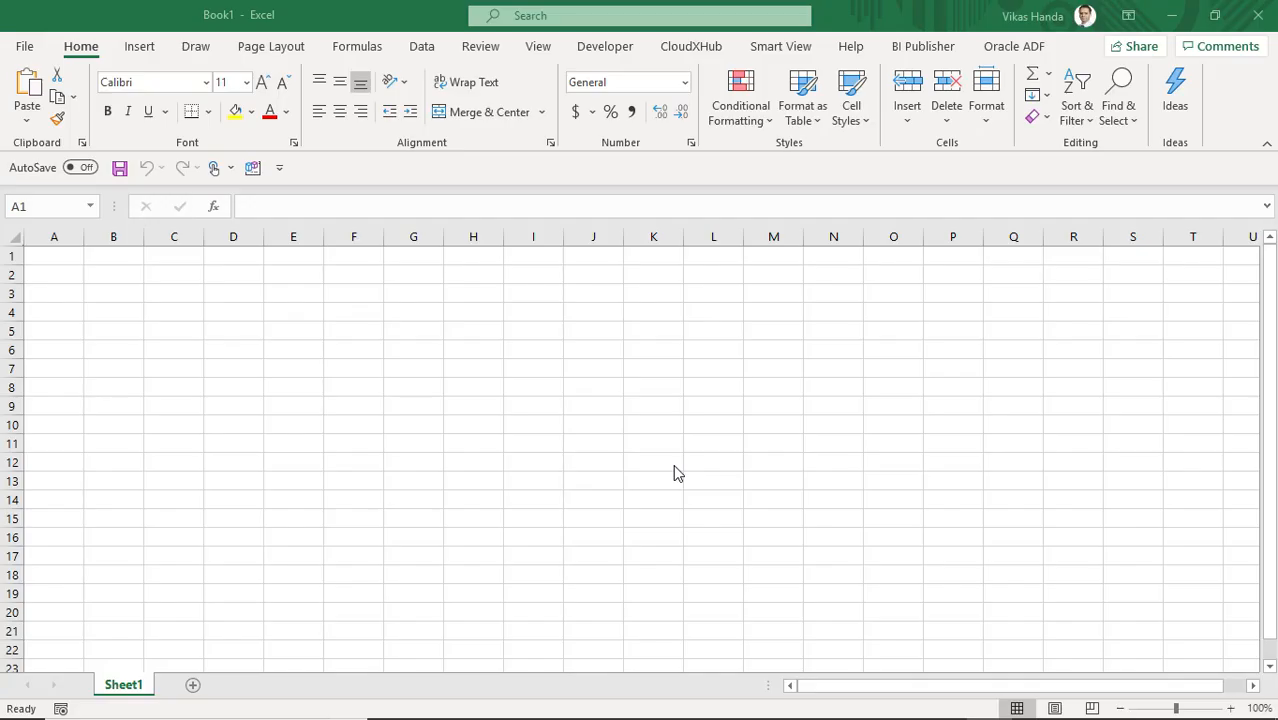
pyautogui.moveTo(785, 60)
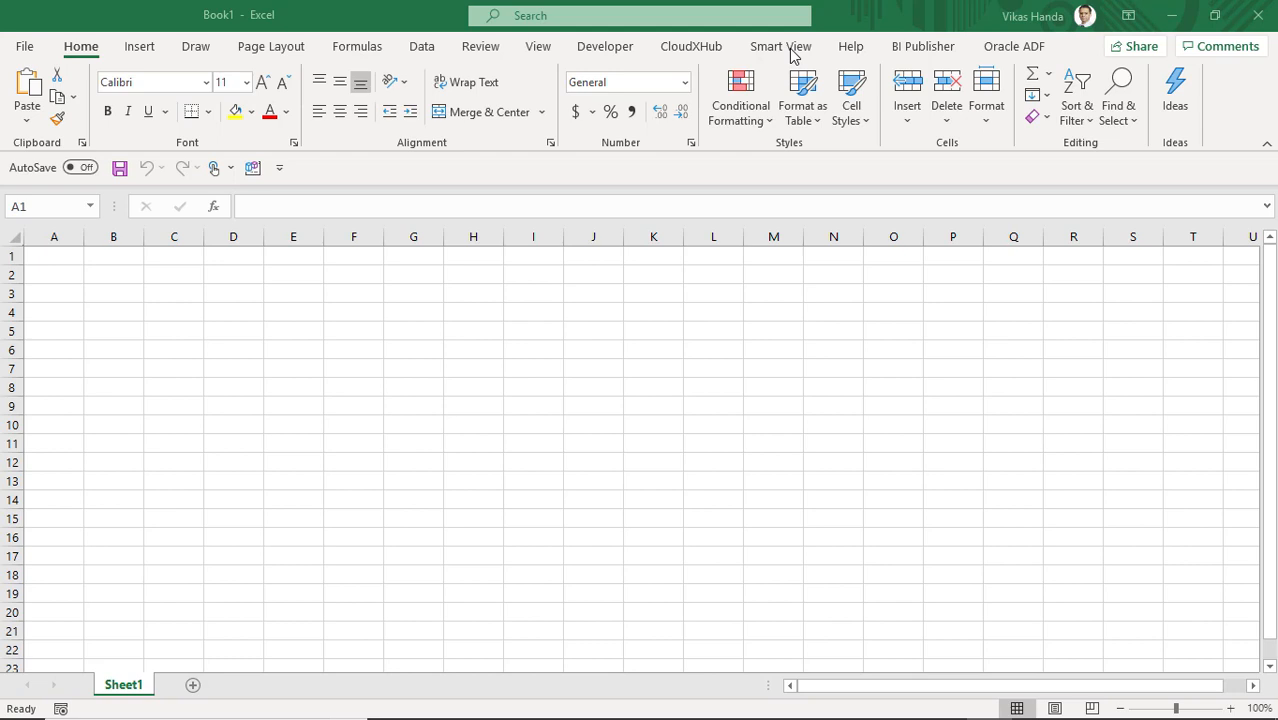
# Step: Show the Smart View tab's Panel, Connections and Refresh commands in the blank workbook
pyautogui.click(54, 255)
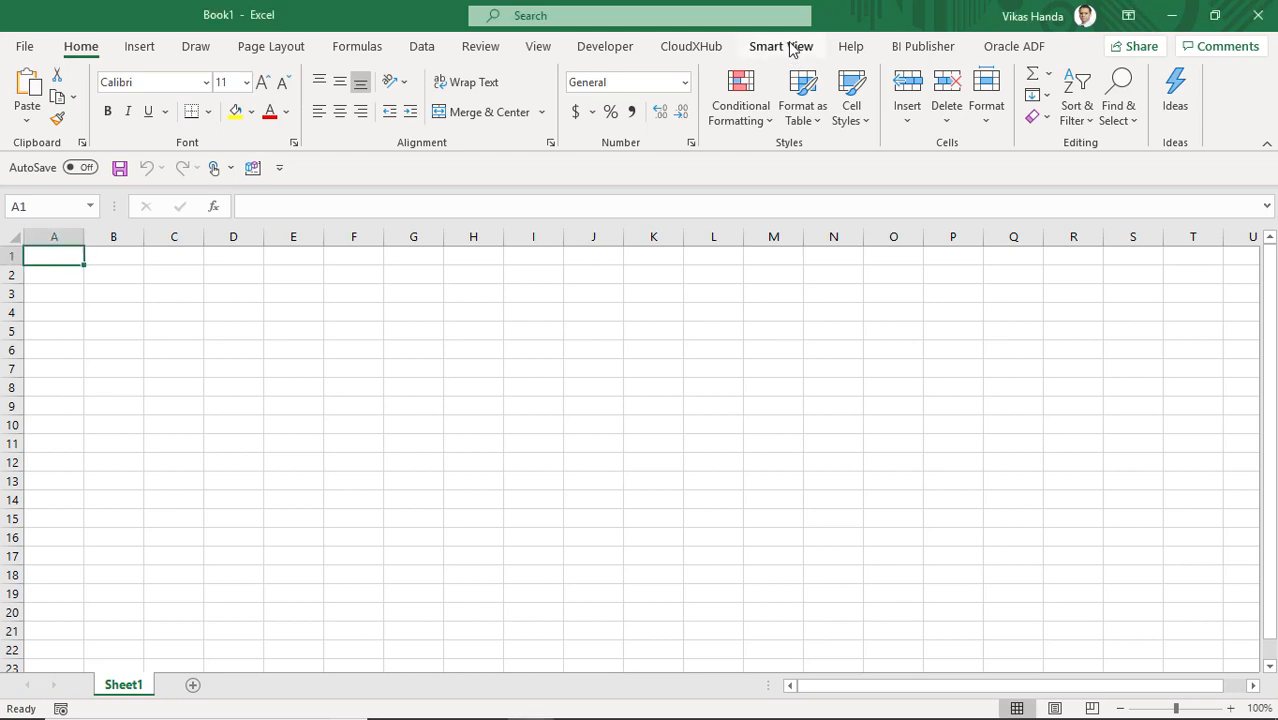
pyautogui.click(780, 46)
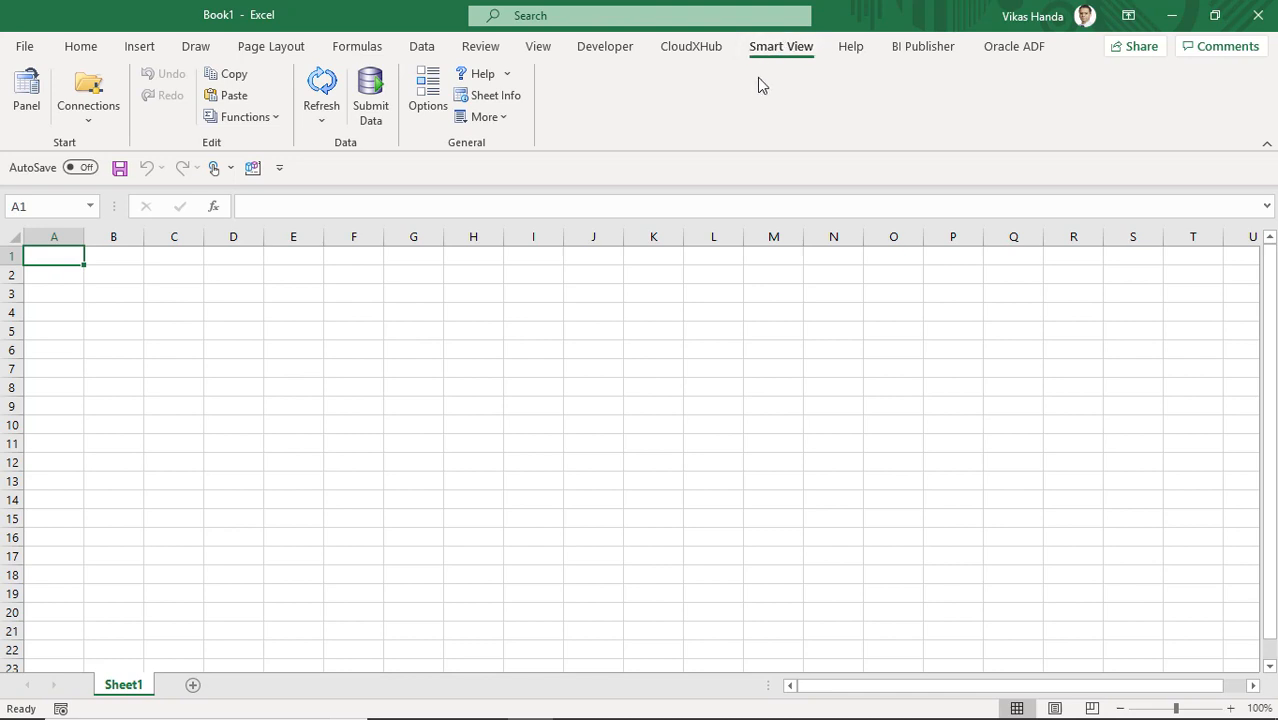
pyautogui.moveTo(781, 46)
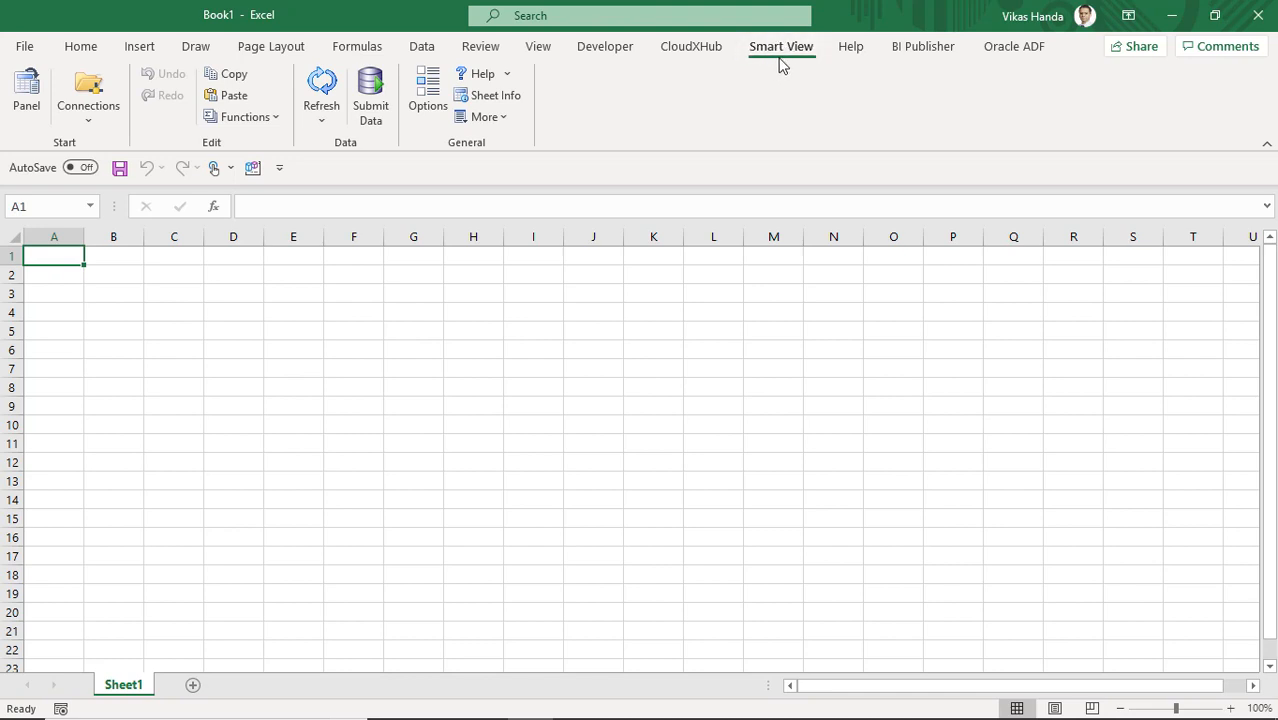
pyautogui.moveTo(618, 76)
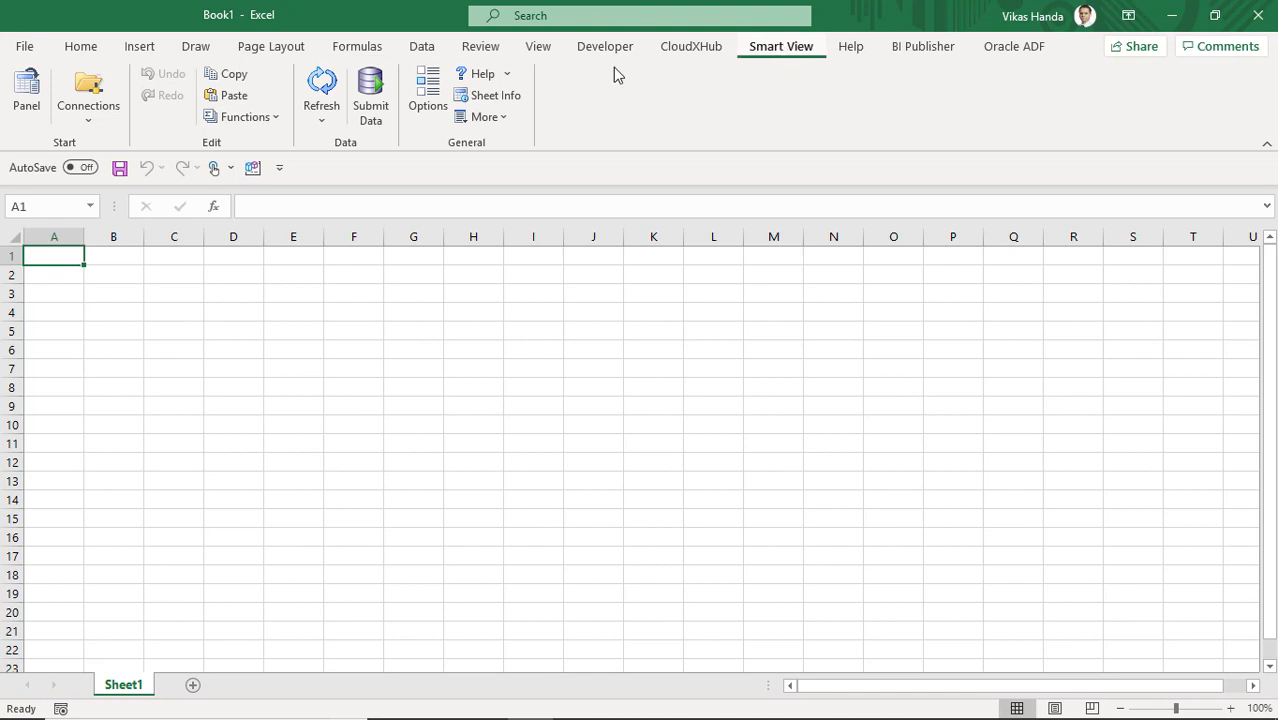
pyautogui.click(24, 46)
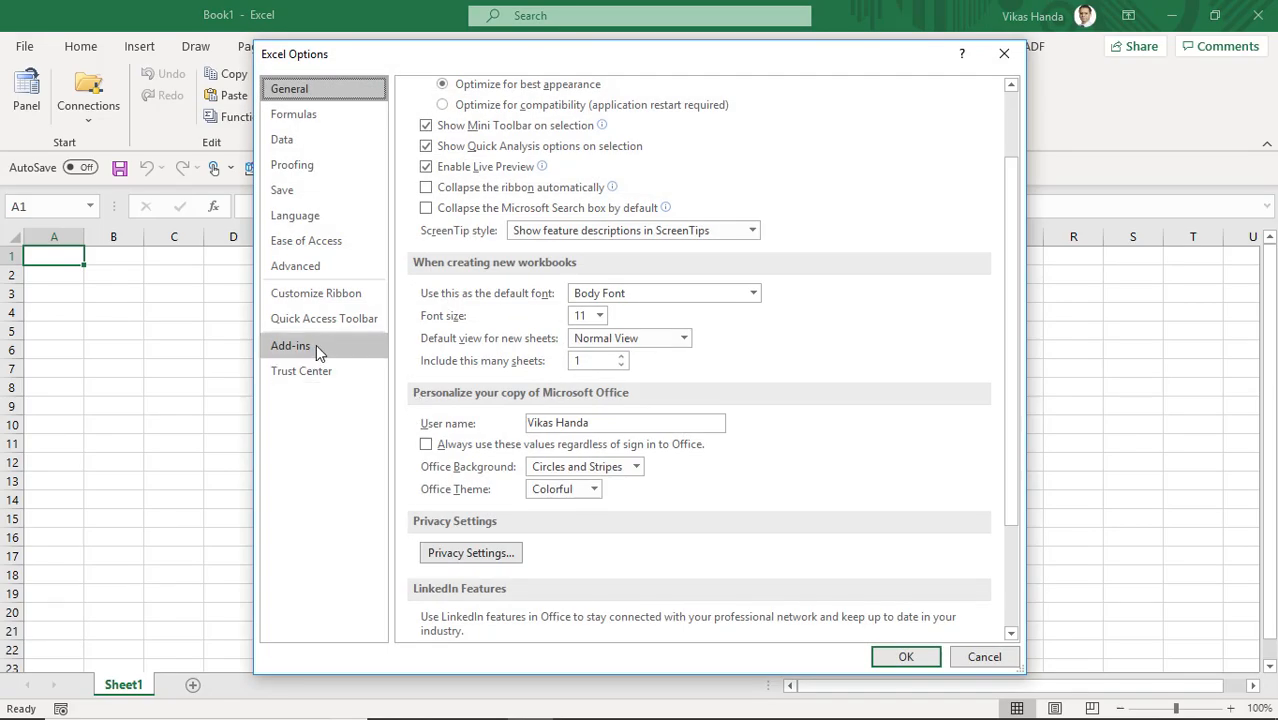
# Step: Confirm Oracle Smart View for Office is ticked under COM Add-ins and close the dialog
pyautogui.click(290, 345)
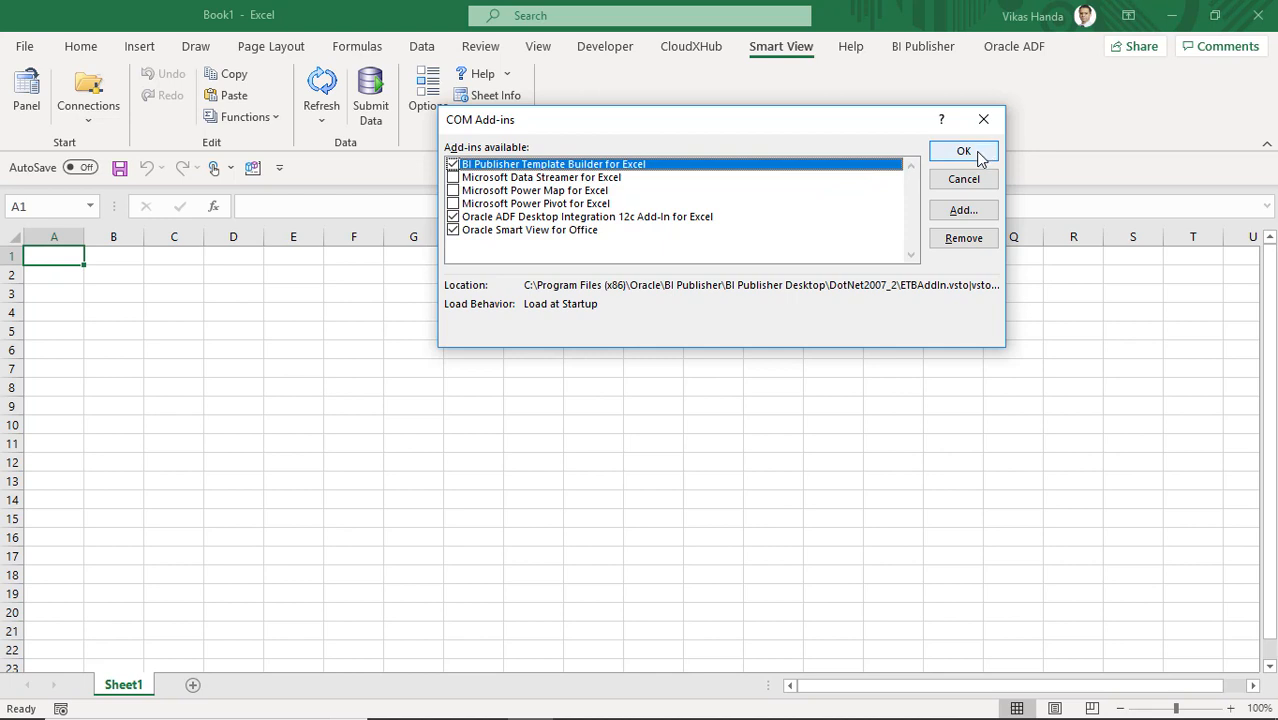
pyautogui.click(963, 151)
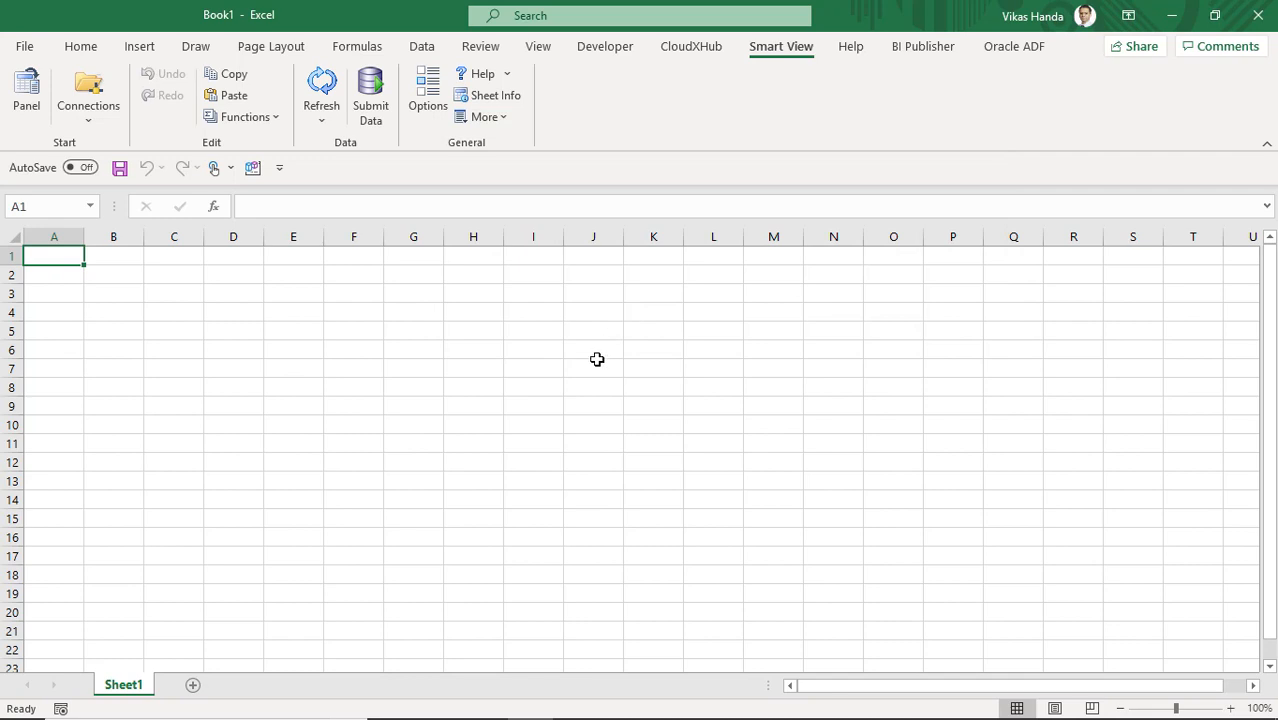